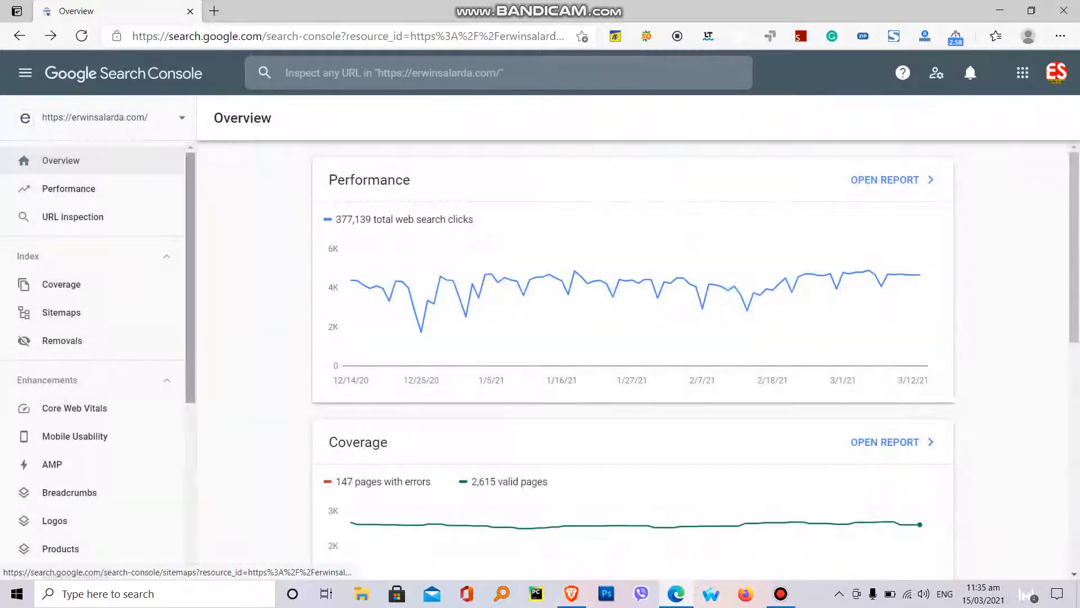
- Drill into the AMP report's 'Disallowed attribute' error and view its example affected pages
left_click(52, 463)
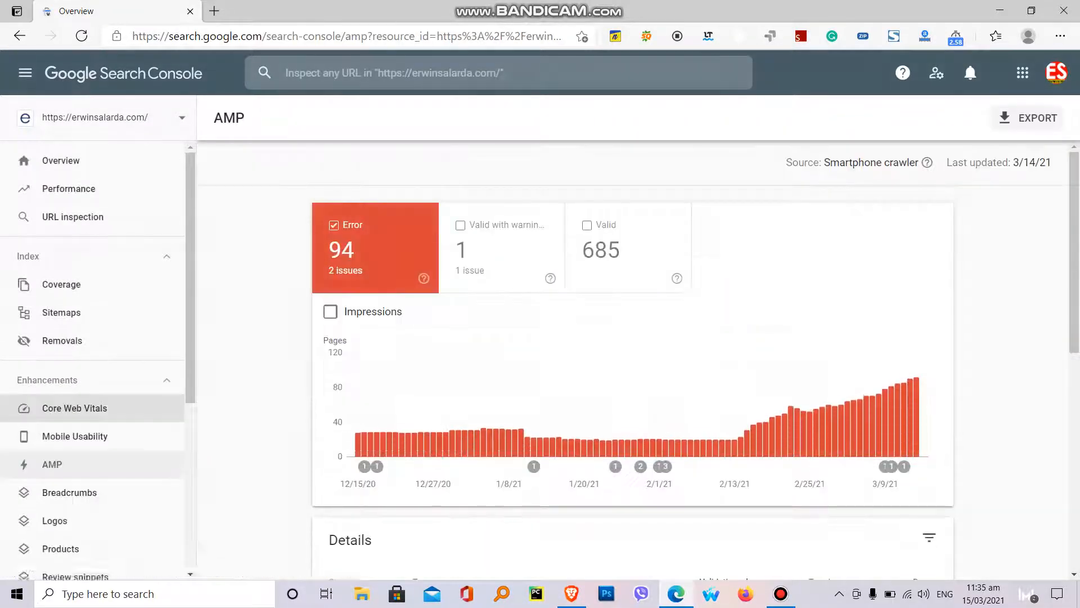
scroll("down", 3)
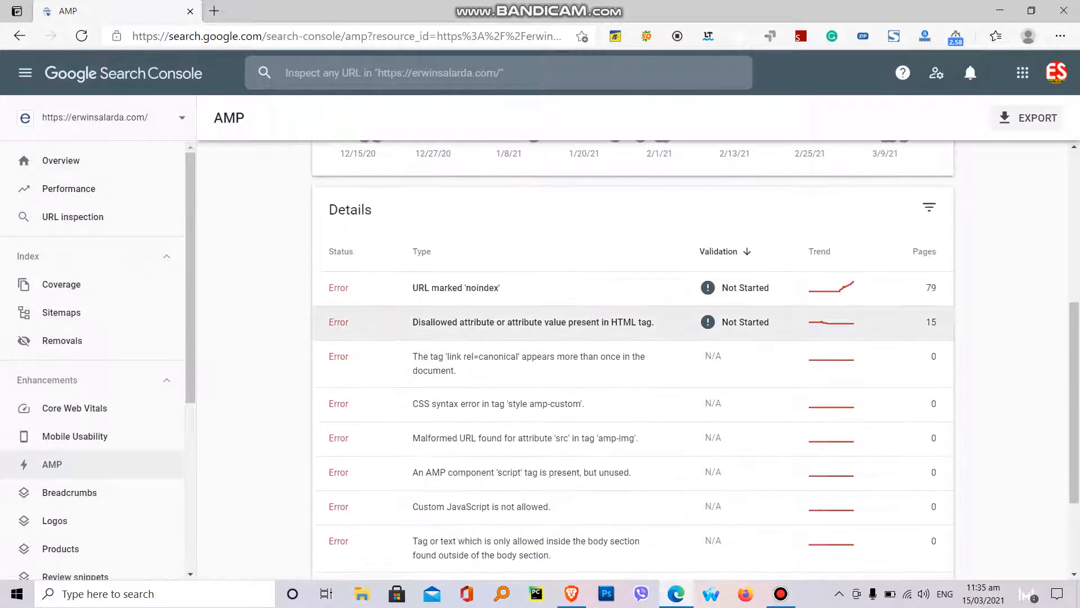
mouse_move(533, 322)
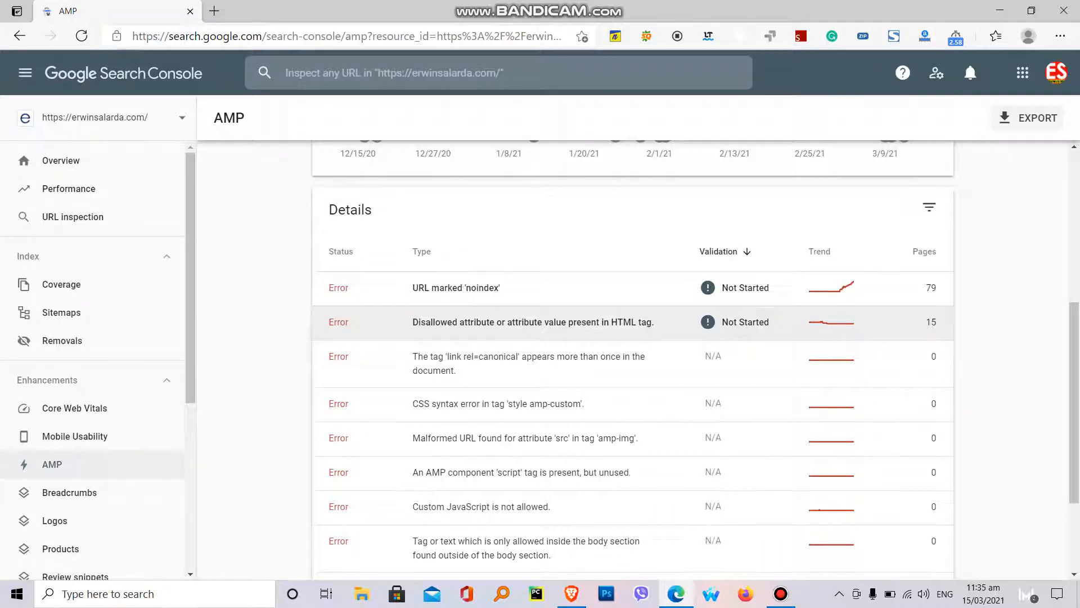
left_click(533, 321)
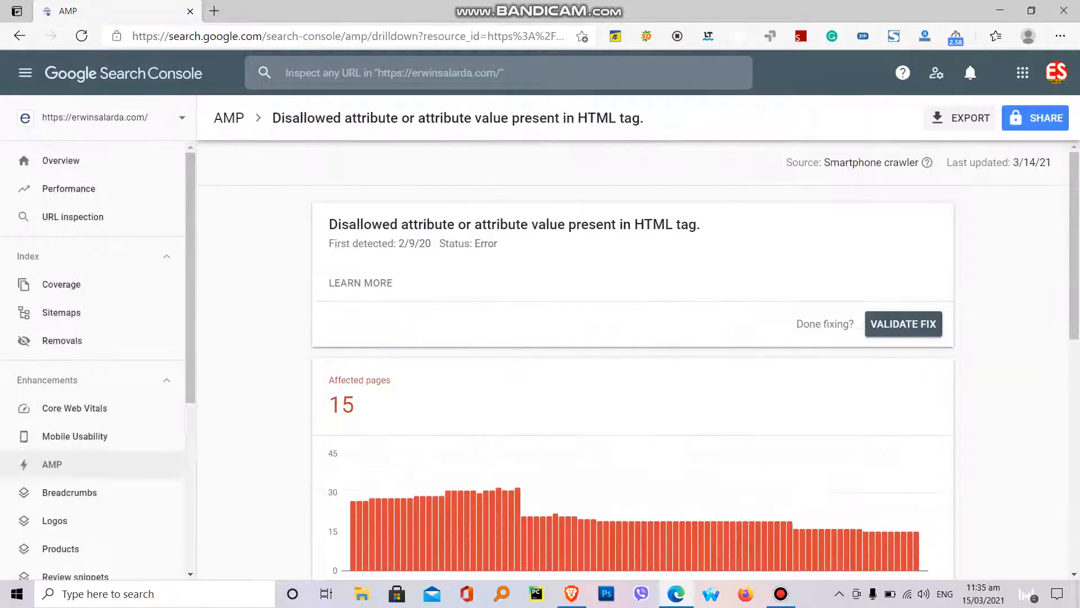
scroll("down", 3)
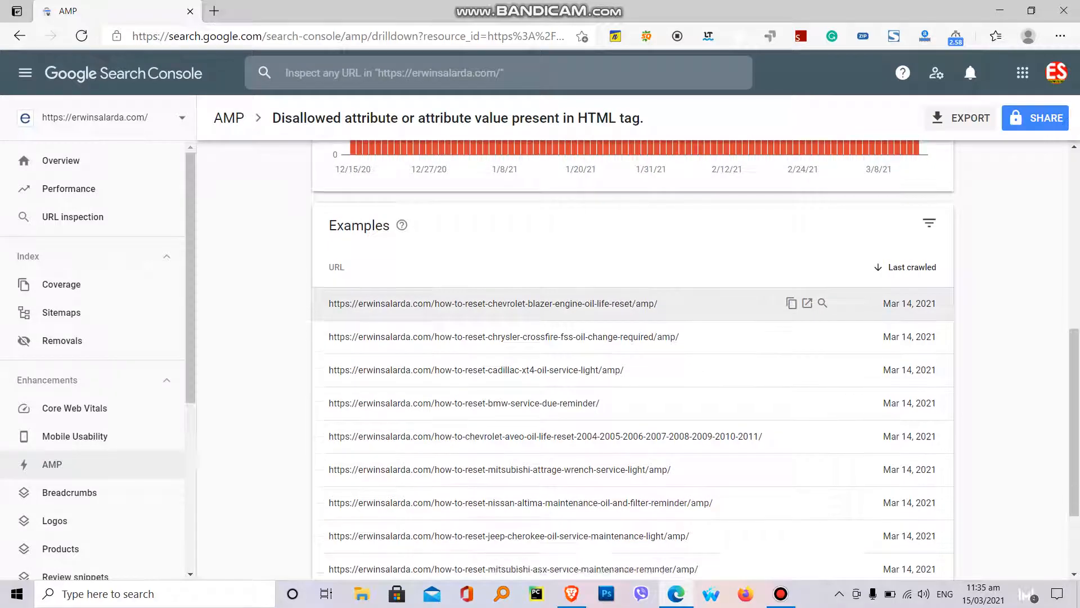
scroll("down", 3)
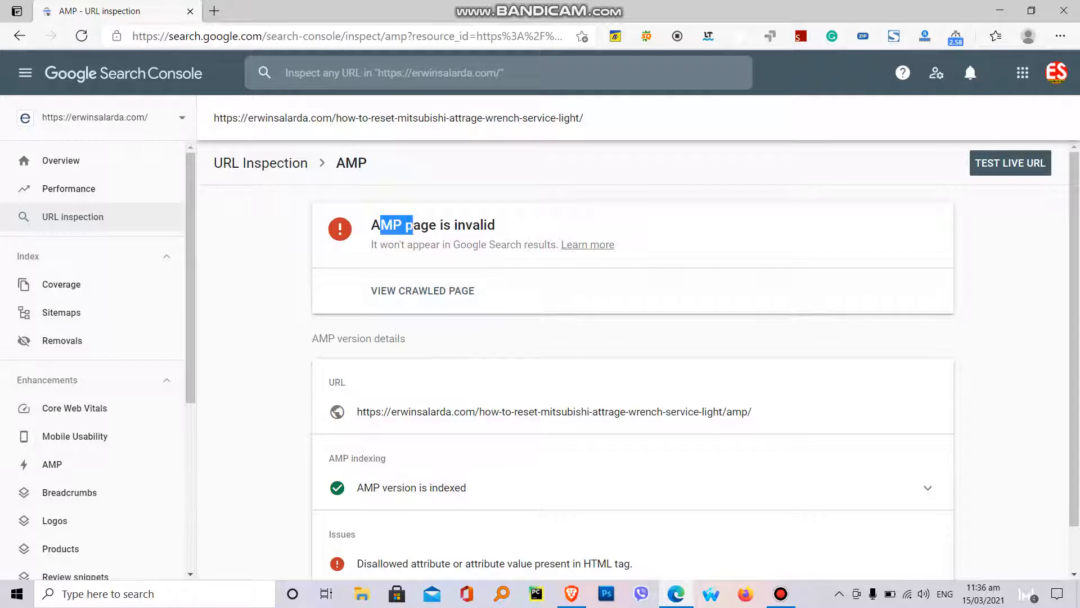
- Run a live test on the Attrage post URL flagged 'AMP page is invalid'
left_click_drag(414, 224, 495, 224)
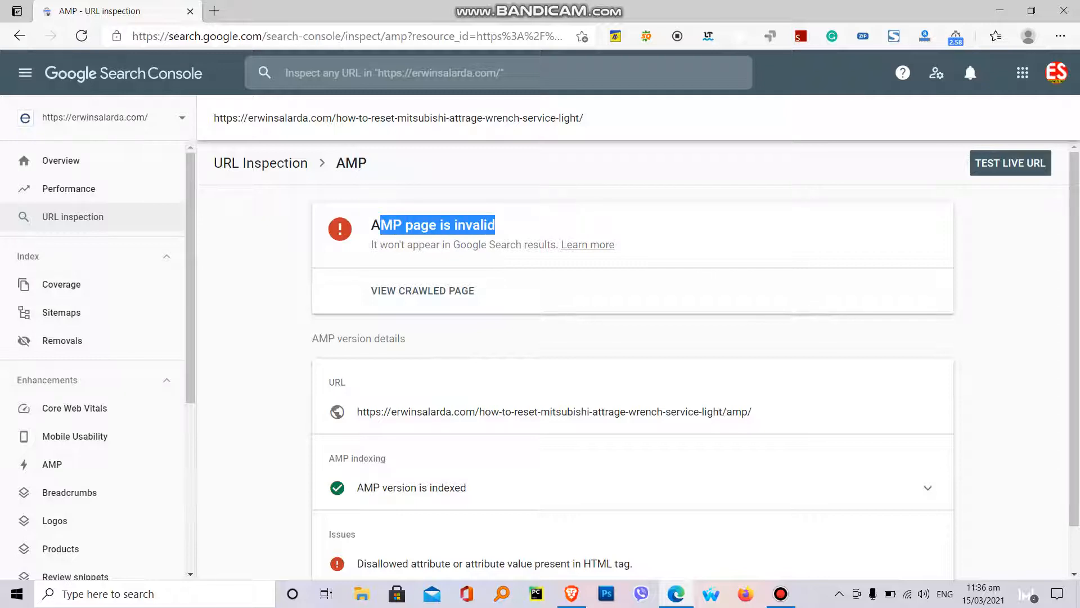
scroll("down", 3)
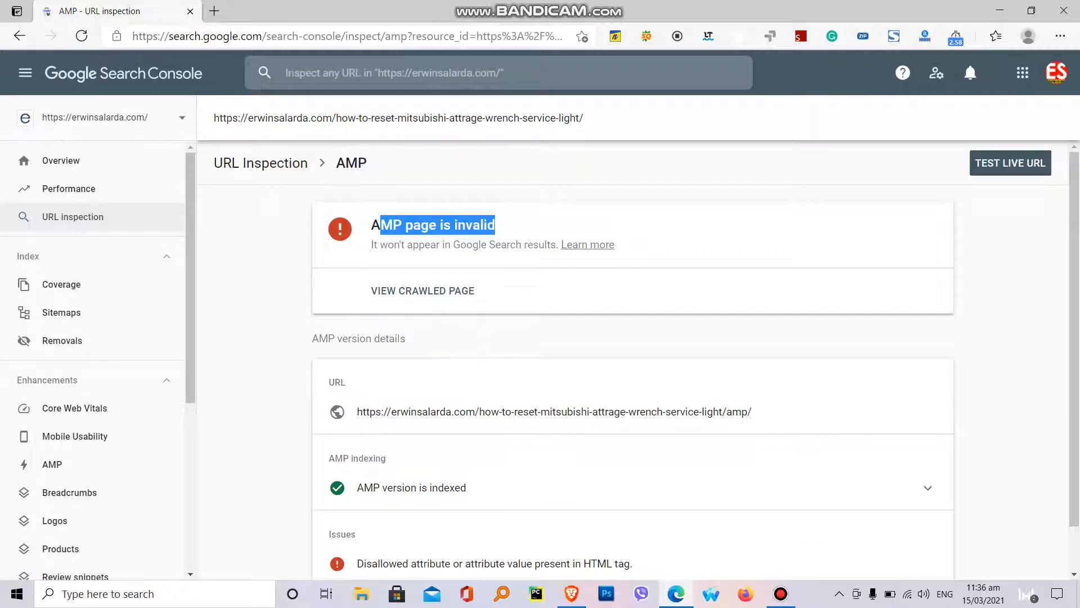
left_click(1010, 162)
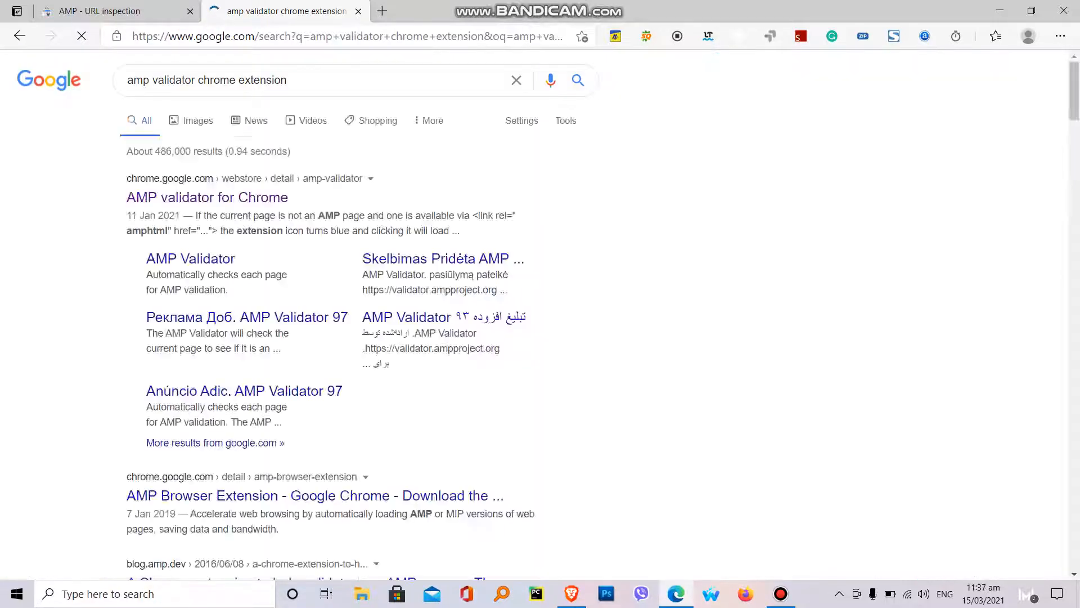
- Install the AMP Validator Chrome extension and return to the post's URL inspection results
left_click(207, 197)
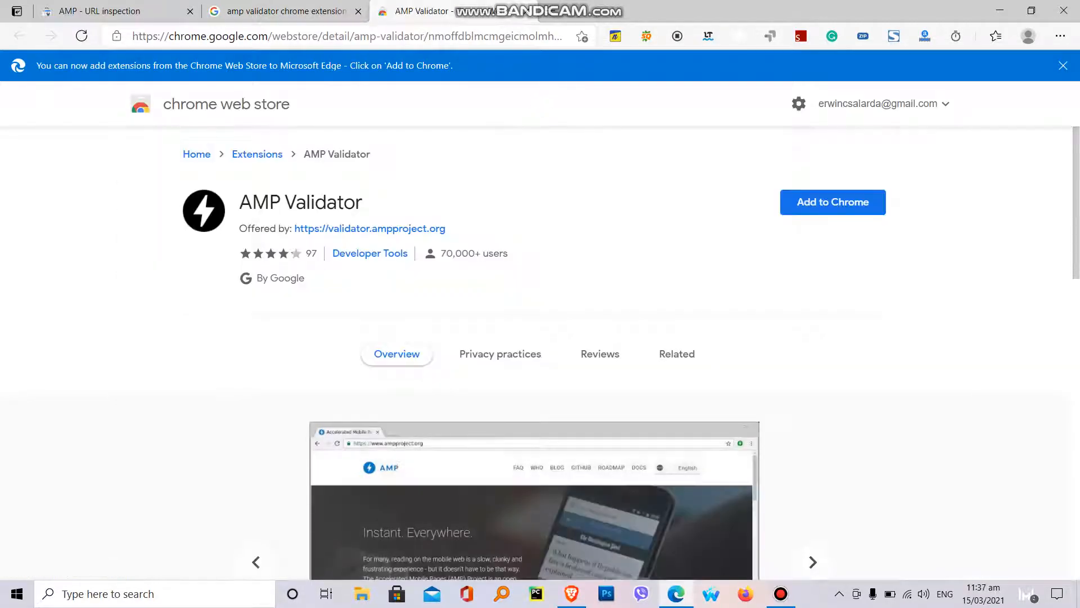
left_click(831, 202)
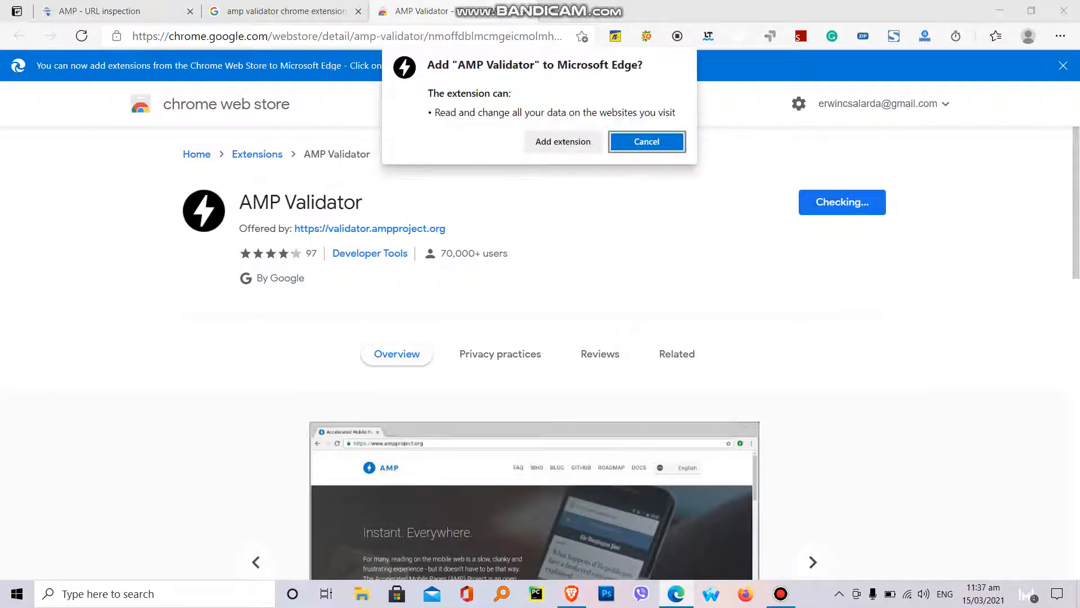
left_click(645, 141)
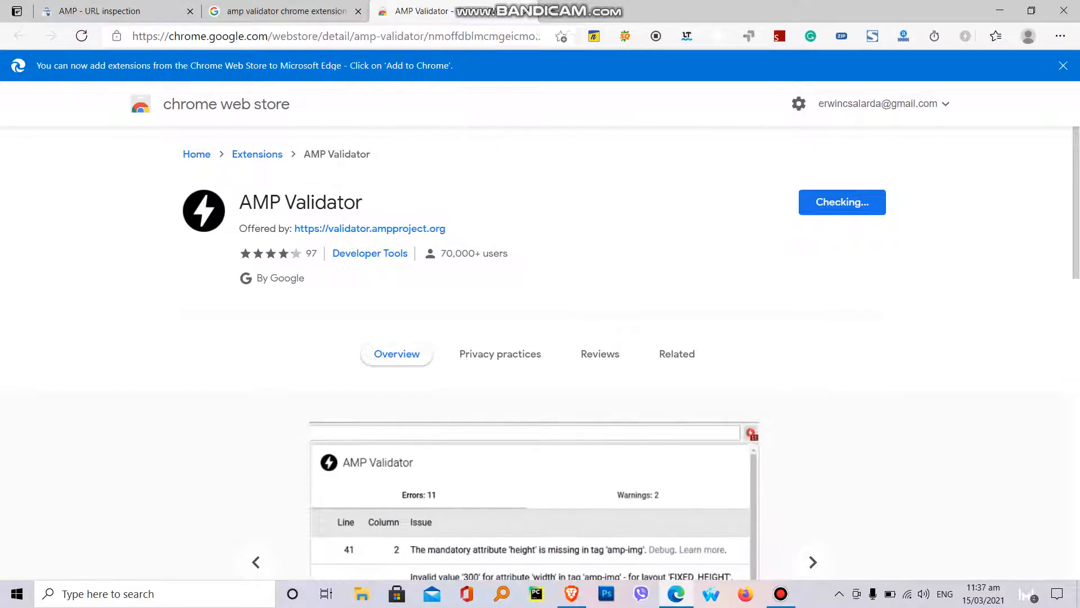
left_click(675, 353)
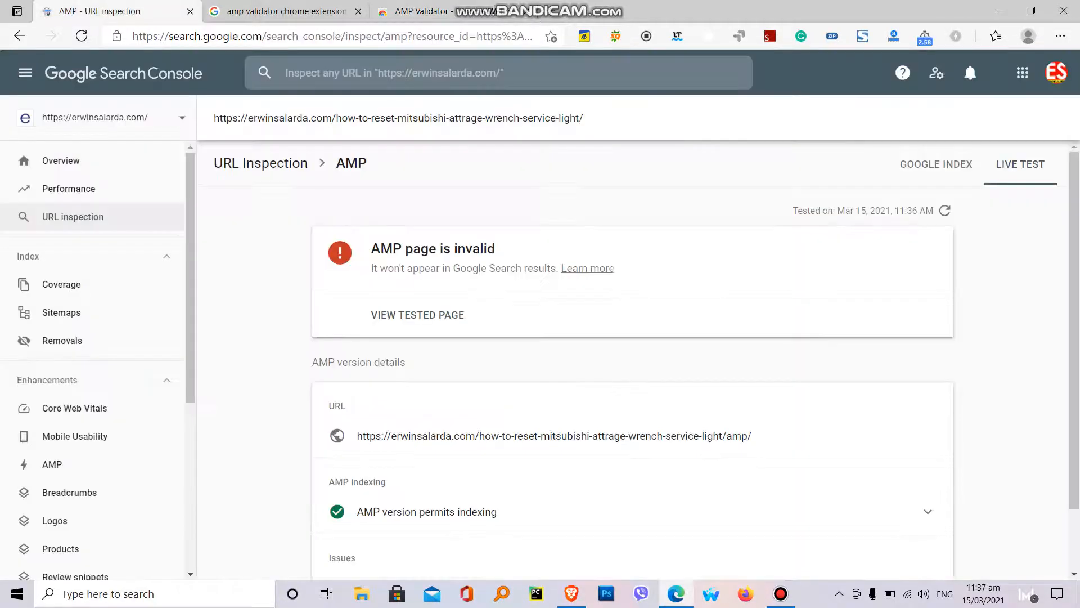
- Open the copied Attrage post URL in a new tab via Paste and go
scroll("down", 3)
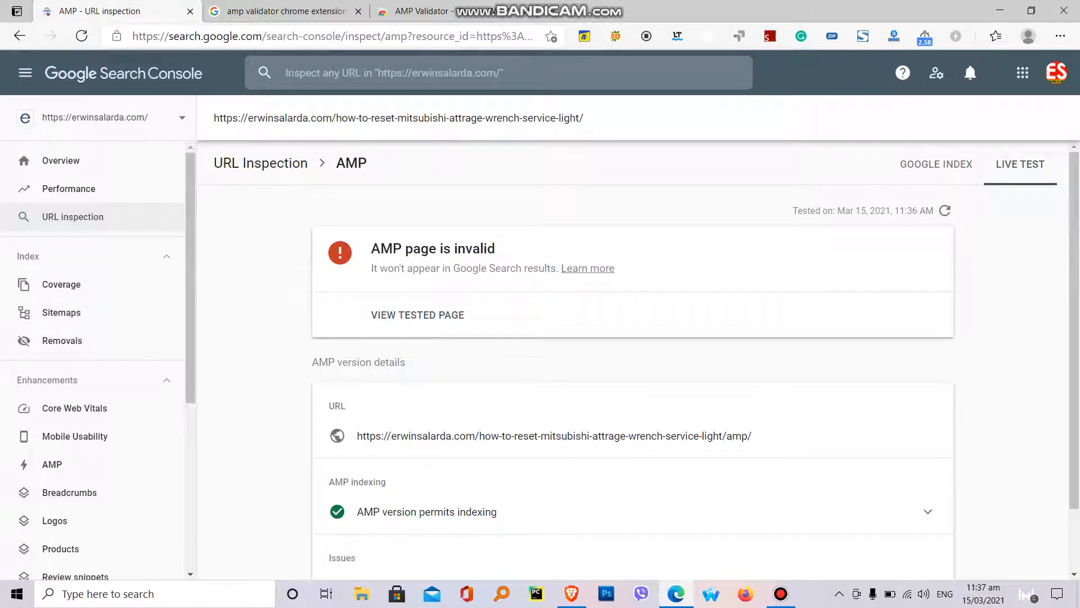
right_click(398, 118)
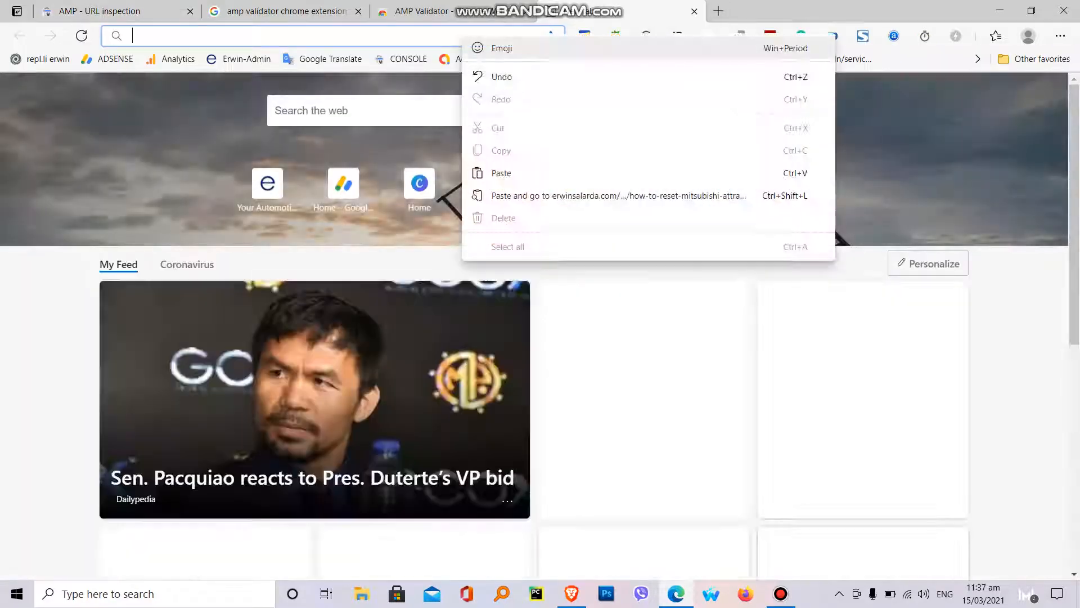
left_click(617, 195)
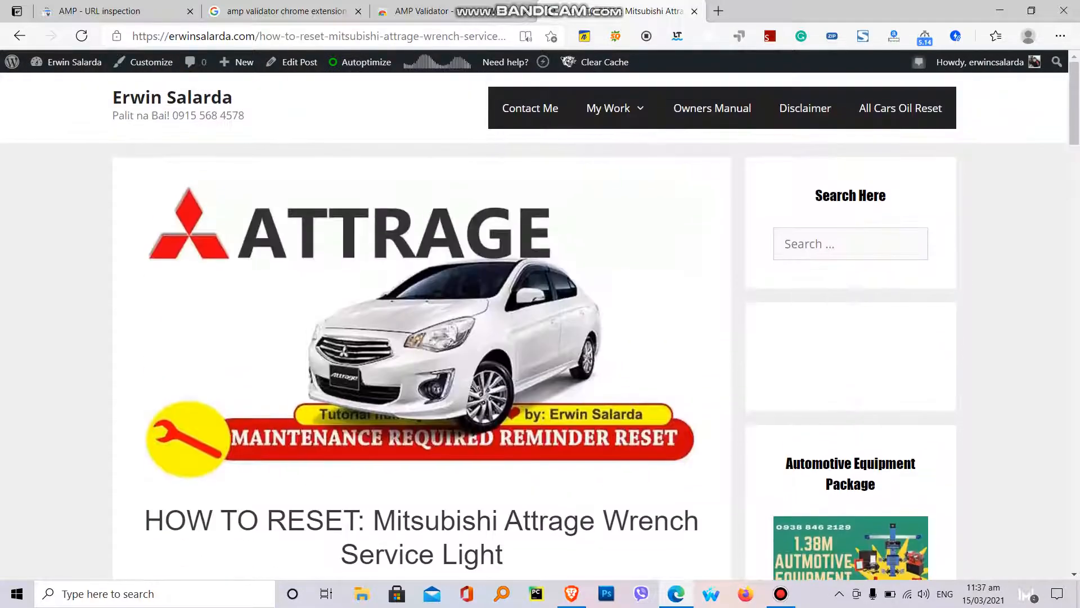
- Scroll through the Attrage post and view its full AMP Validator report with srcset errors
left_click(74, 62)
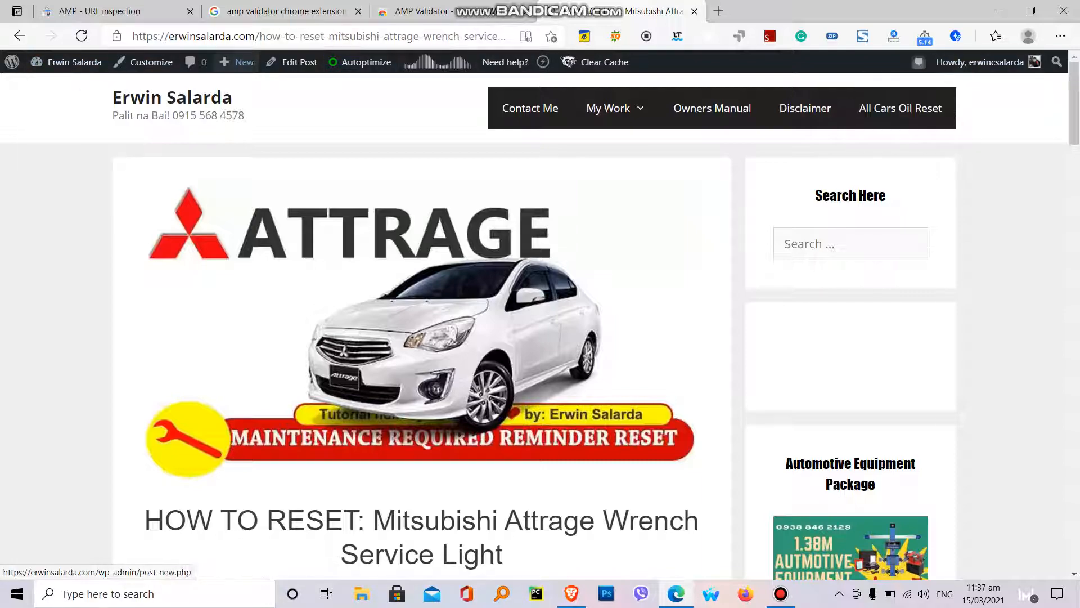
scroll("down", 3)
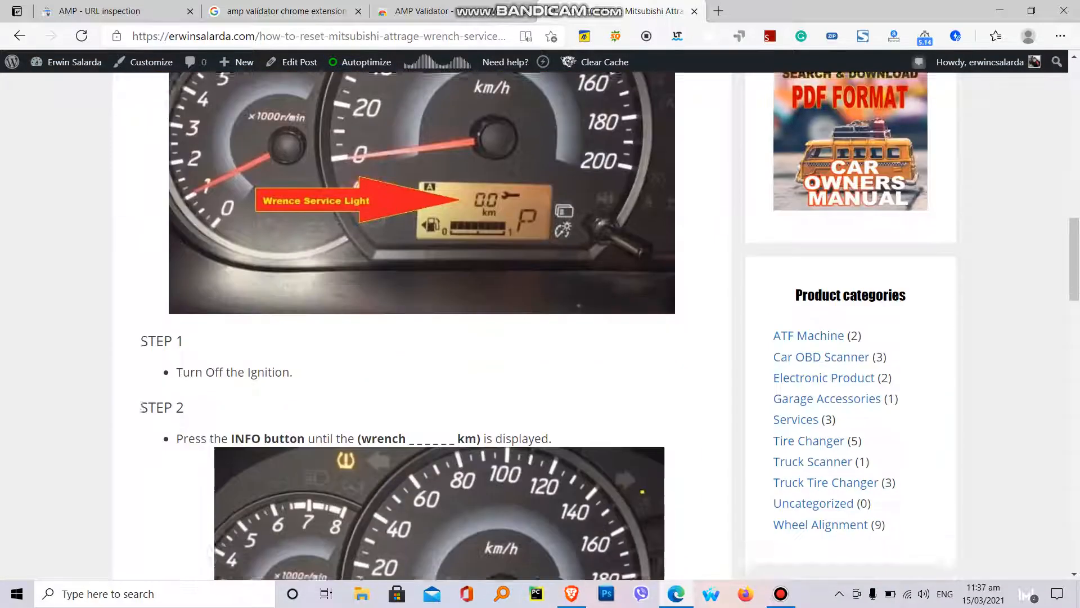
scroll("down", 3)
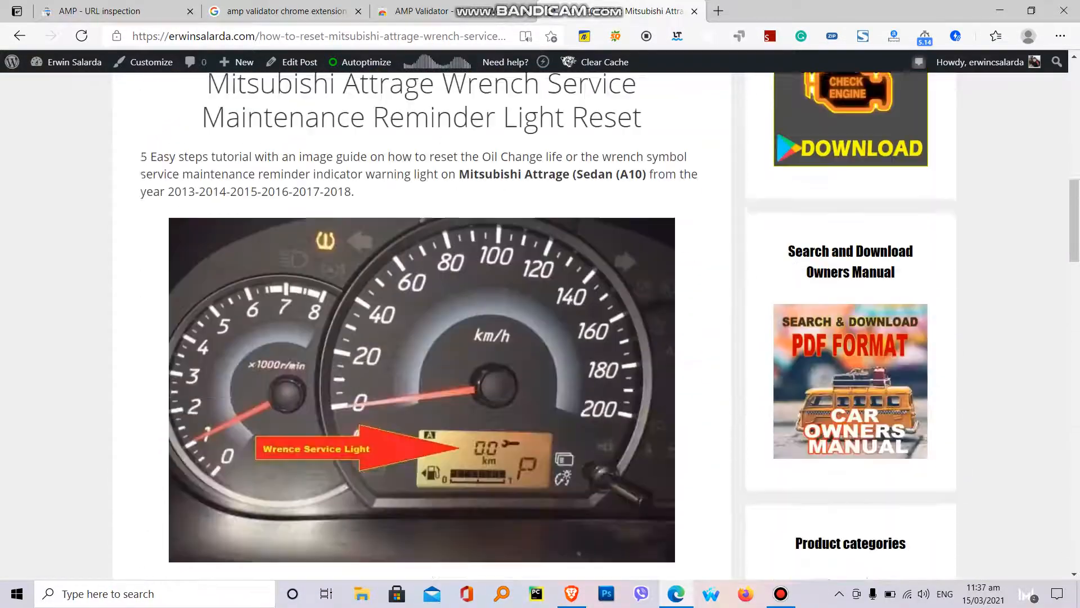
scroll("down", 3)
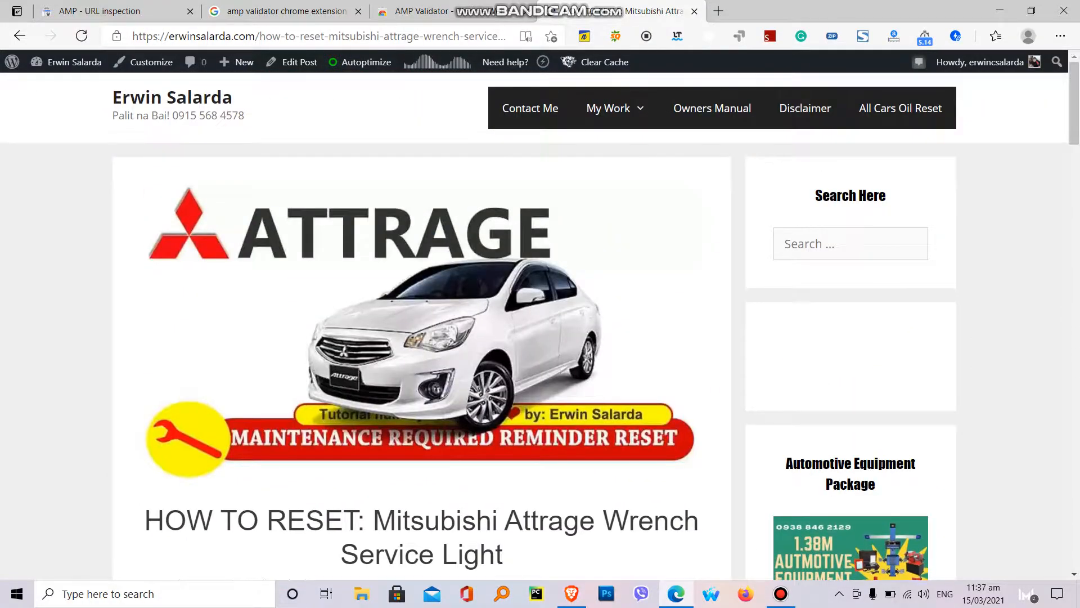
scroll("down", 3)
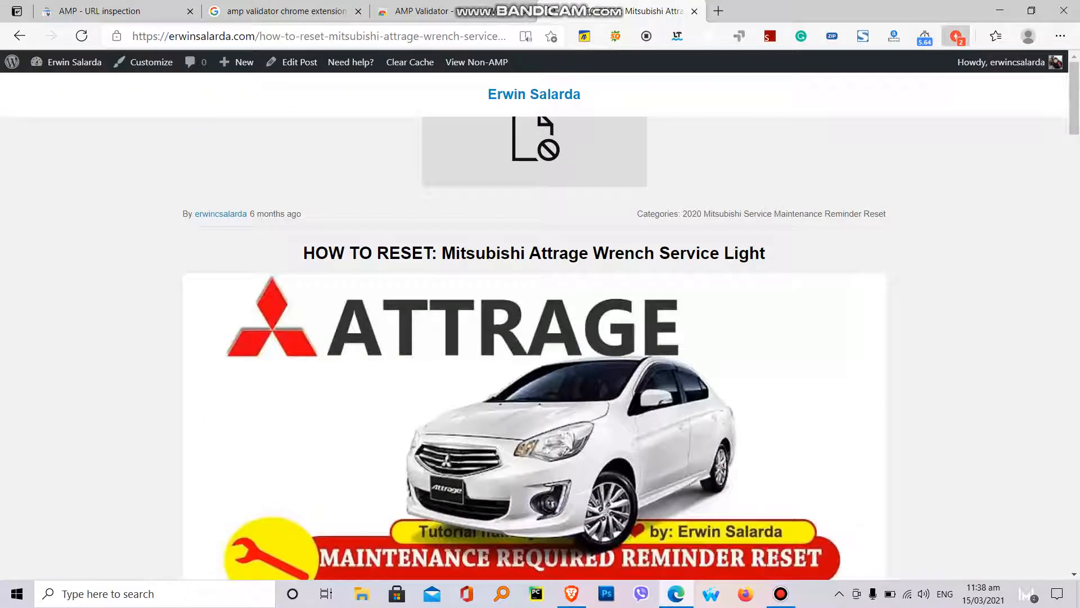
left_click(955, 36)
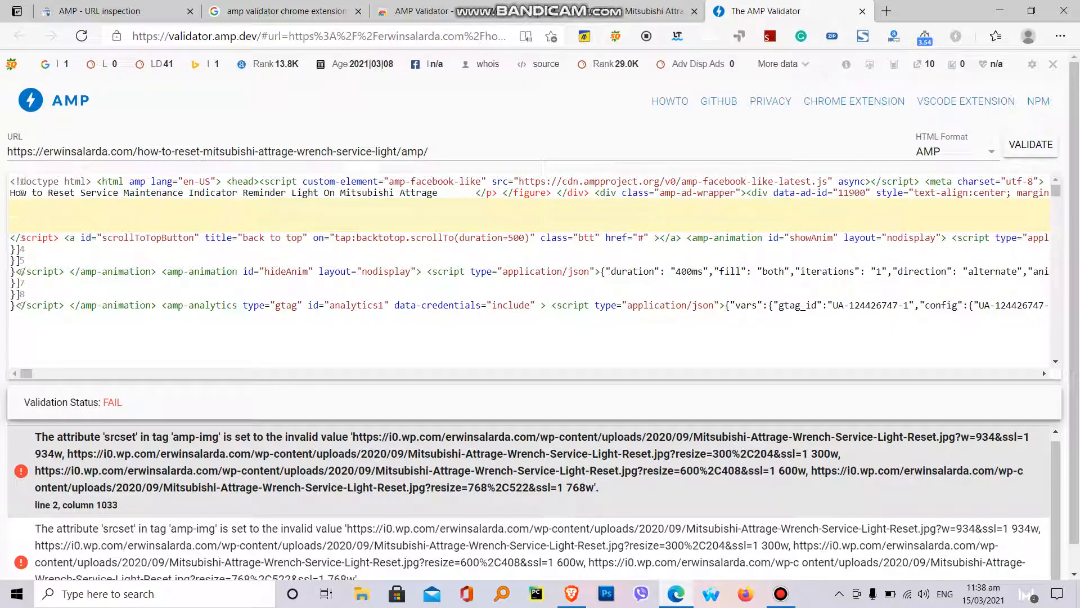
- Review the validator's srcset errors on the wrench service light image
scroll("down", 3)
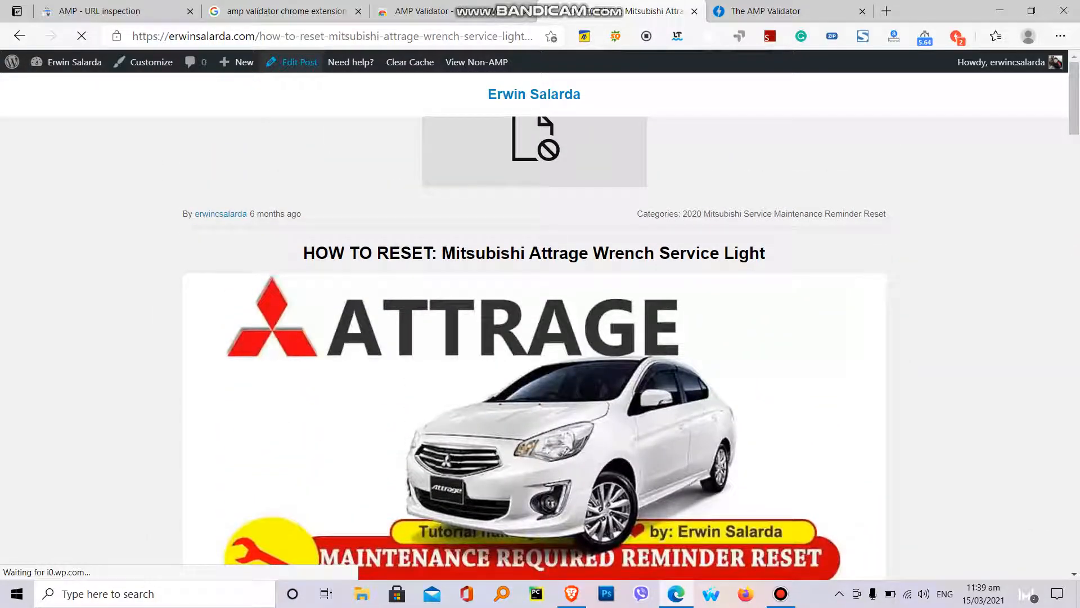
left_click(298, 62)
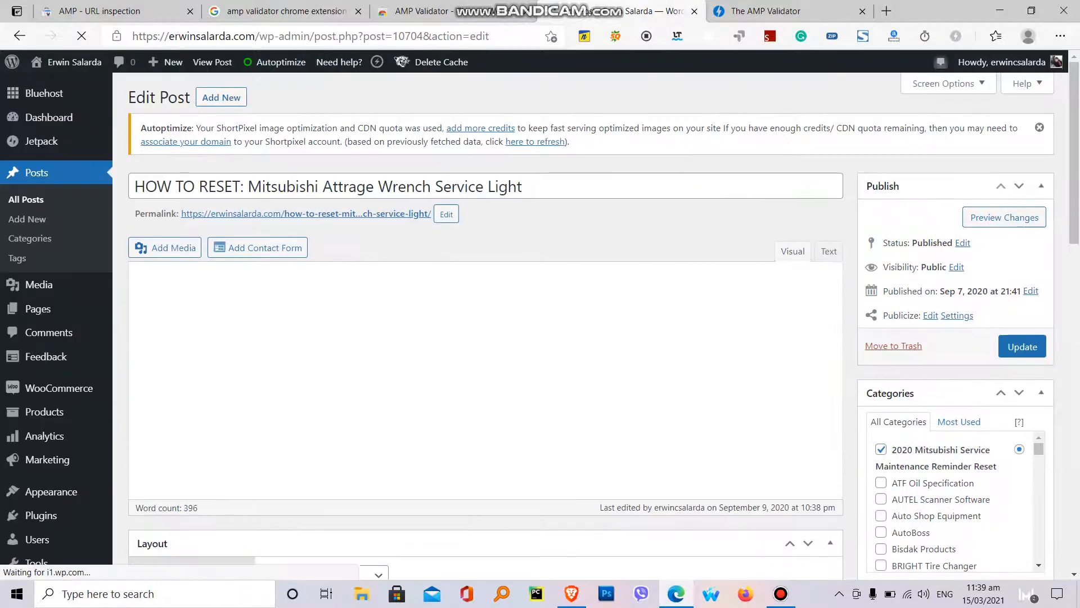
left_click(788, 11)
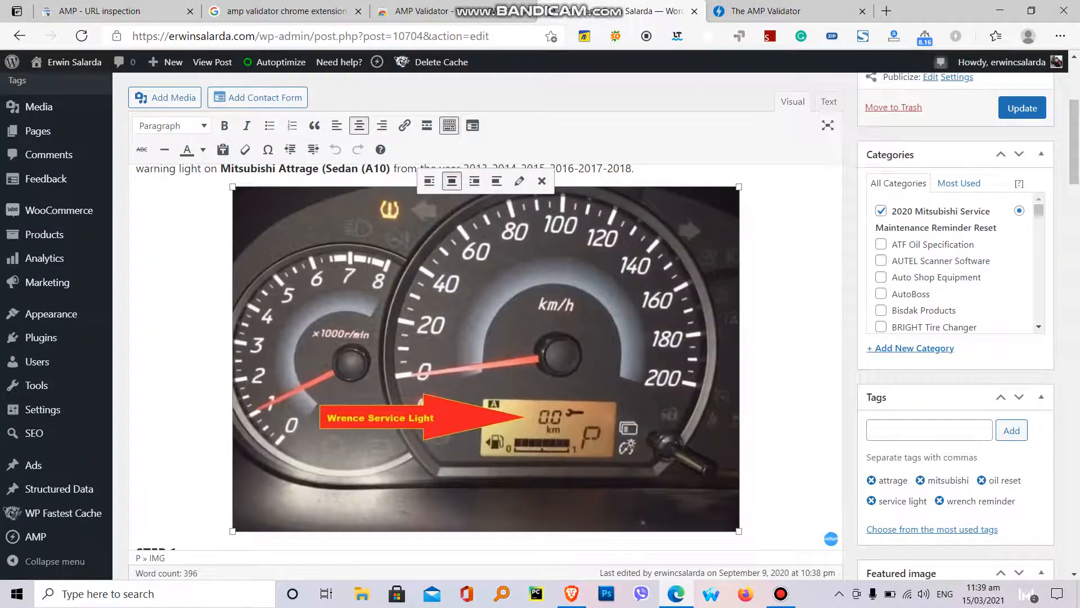
left_click(828, 101)
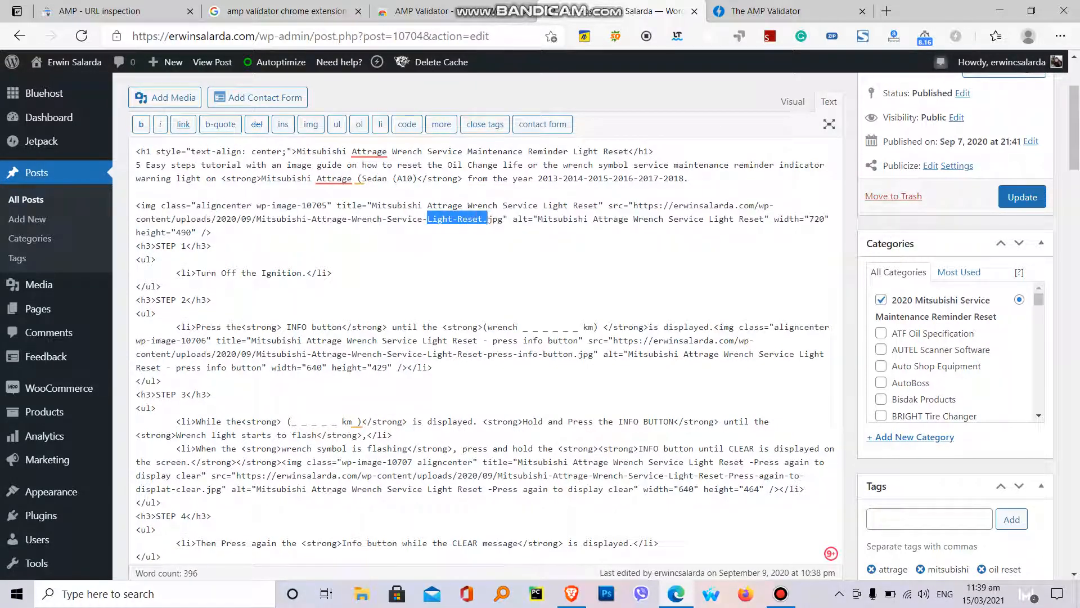
left_click(792, 101)
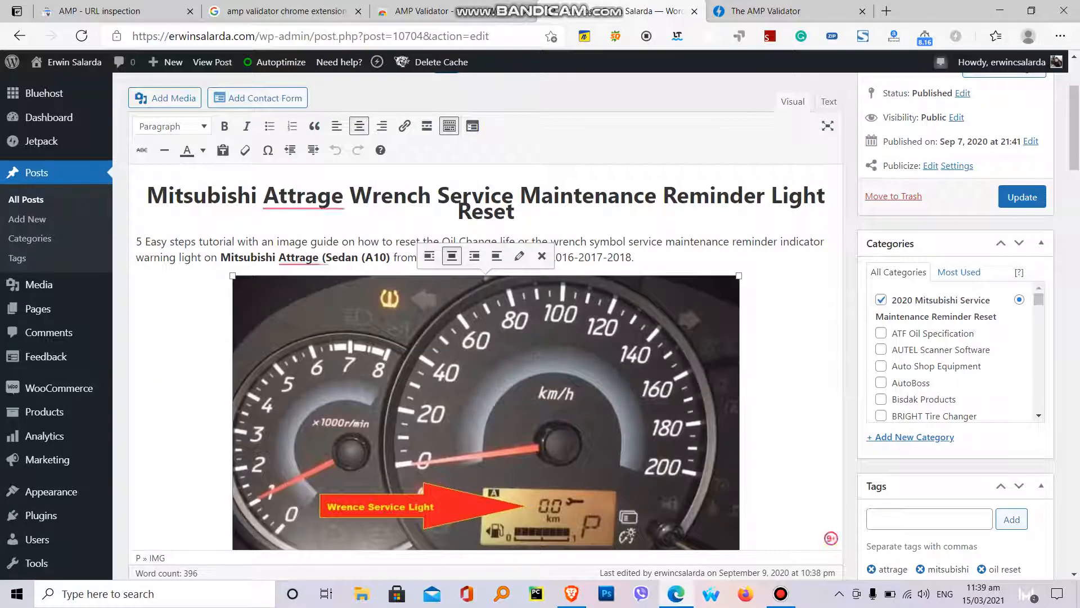
scroll("down", 3)
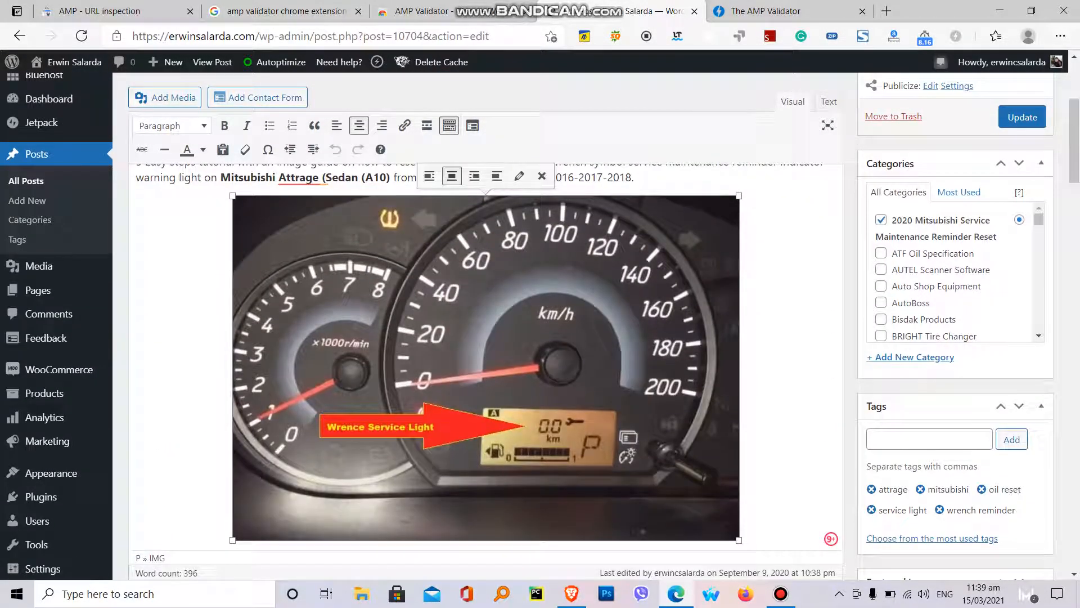
scroll("down", 3)
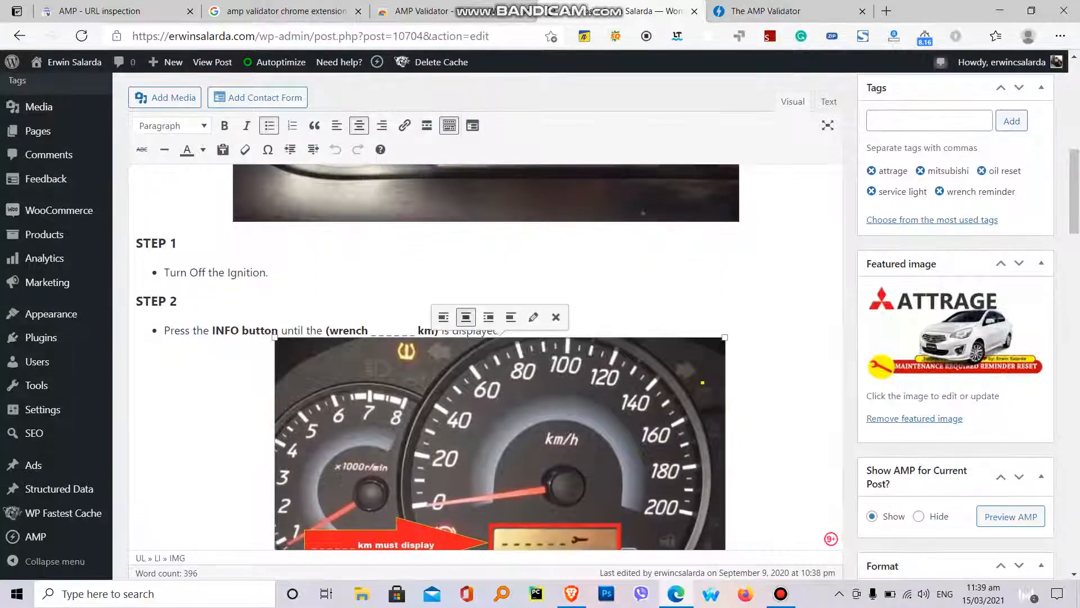
left_click(829, 102)
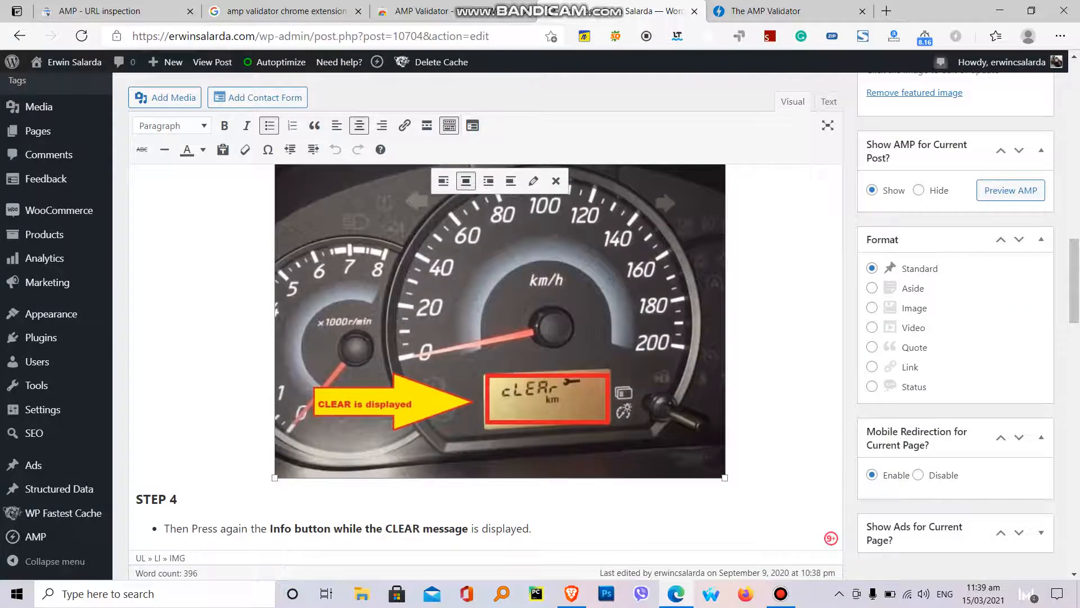
left_click(828, 101)
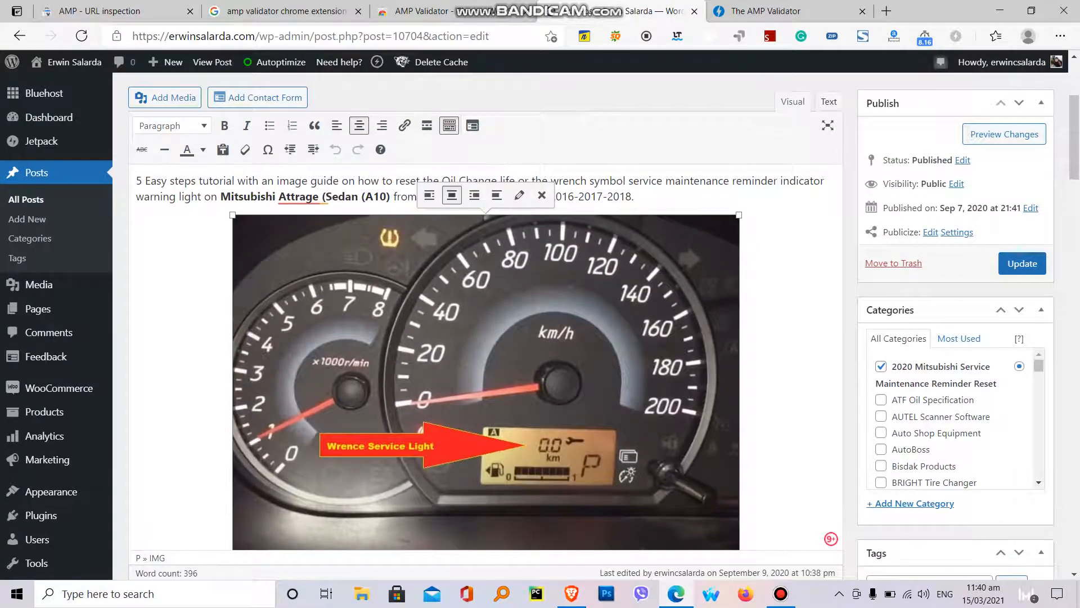
left_click(829, 101)
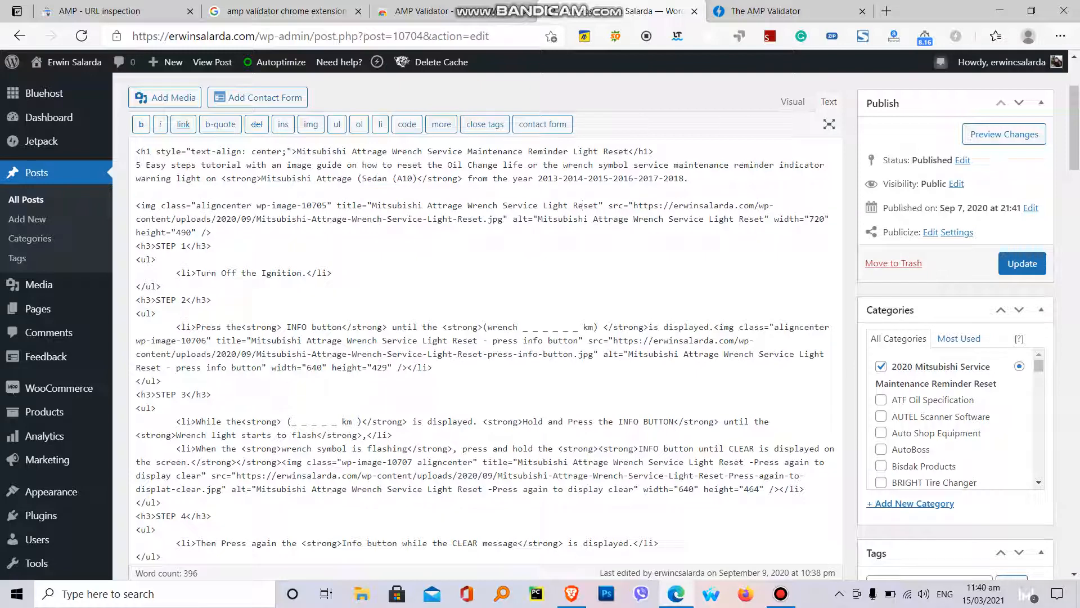
left_click_drag(667, 218, 757, 218)
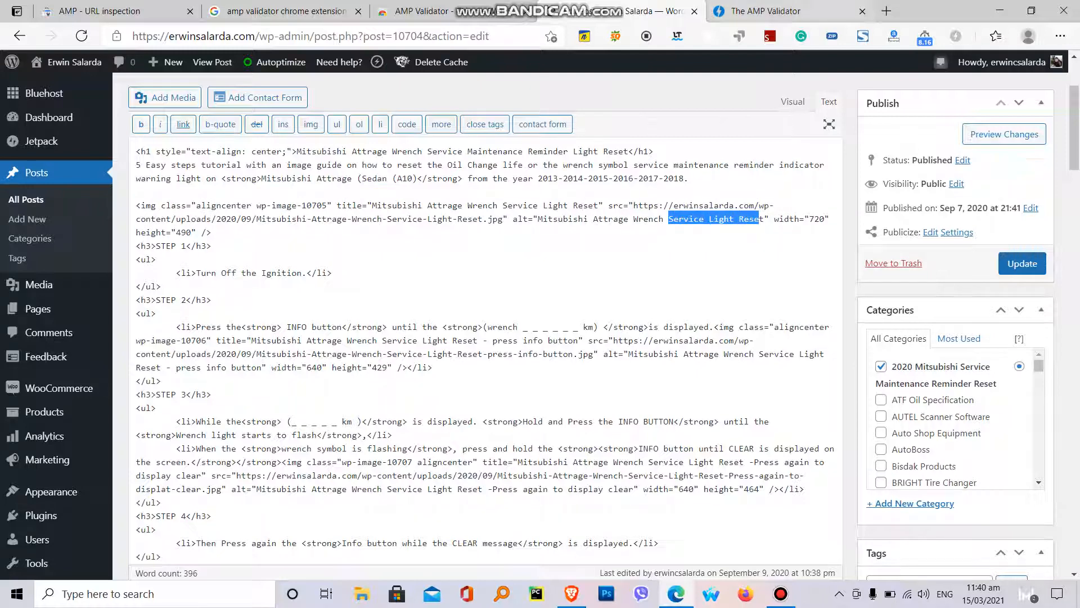
left_click(764, 11)
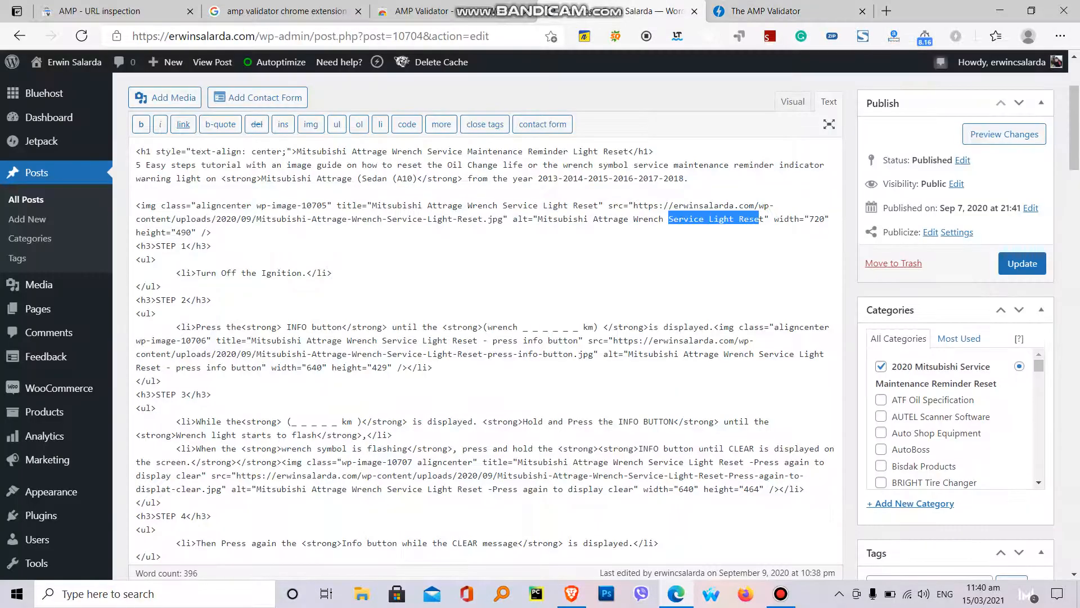
left_click(792, 102)
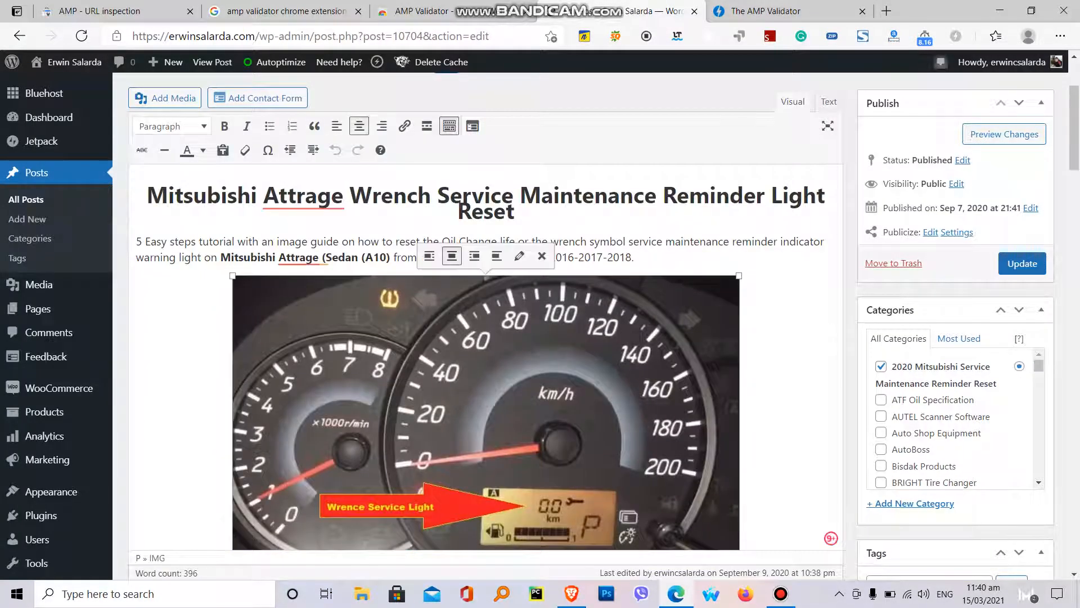
- Rescale the first dashboard photo from 934×635 to 930×632 via Edit Original and save it
left_click(518, 256)
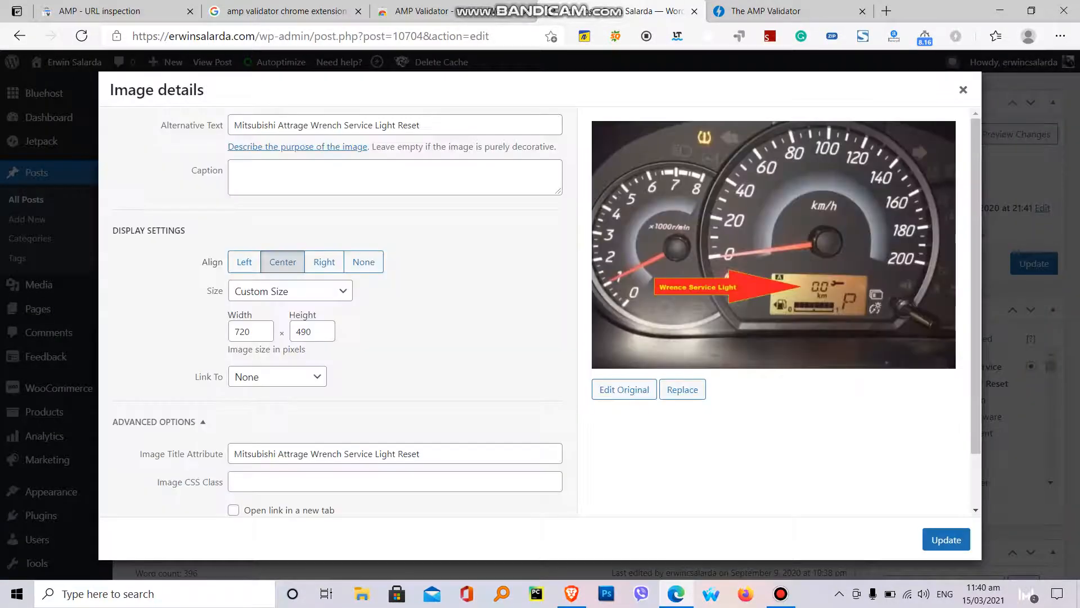
left_click(623, 389)
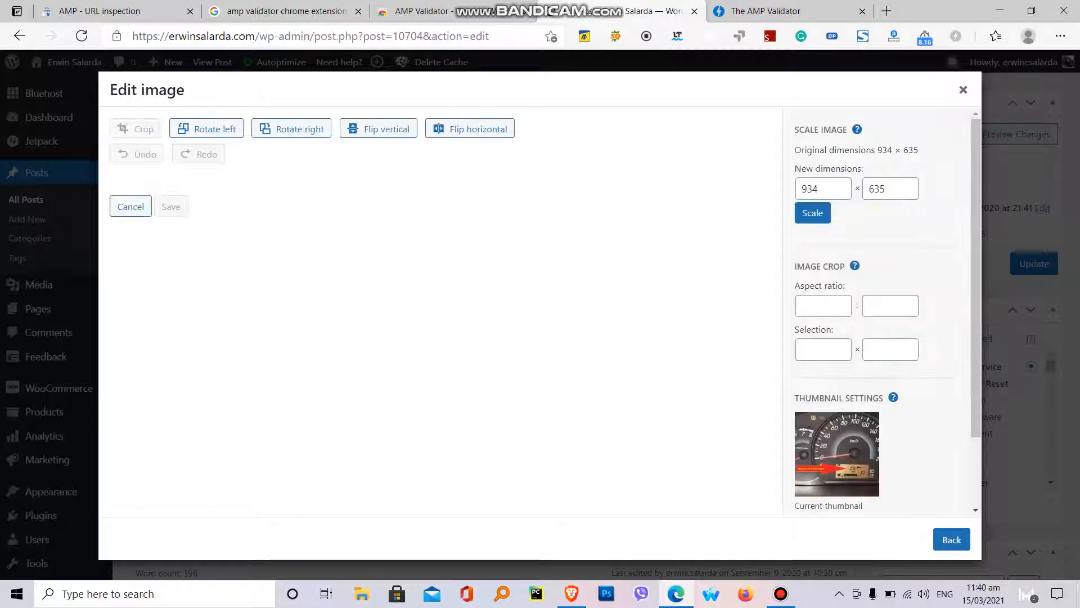
left_click(144, 129)
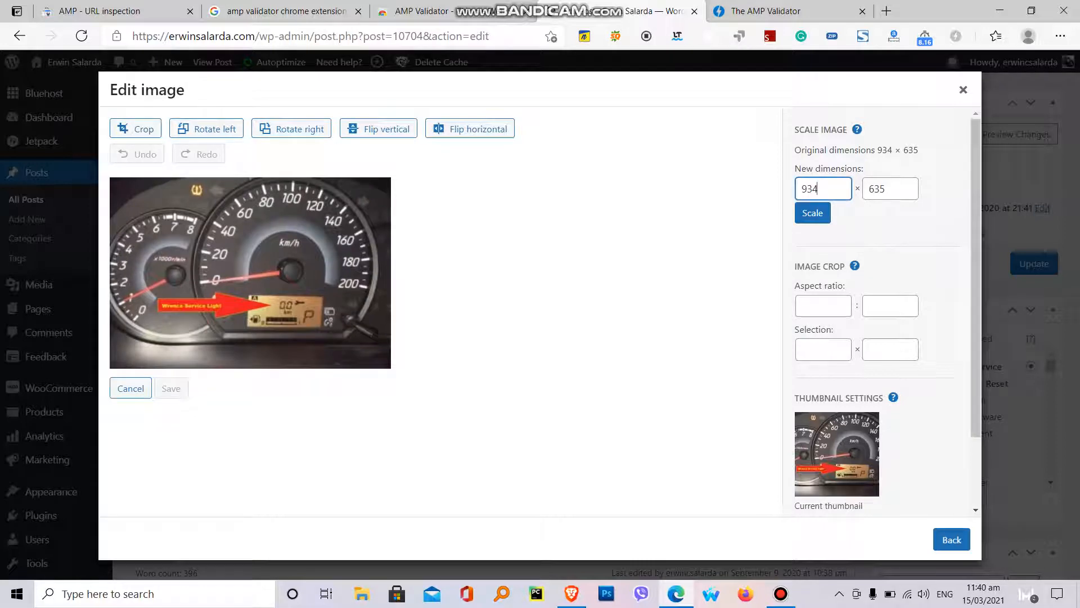
key("Backspace")
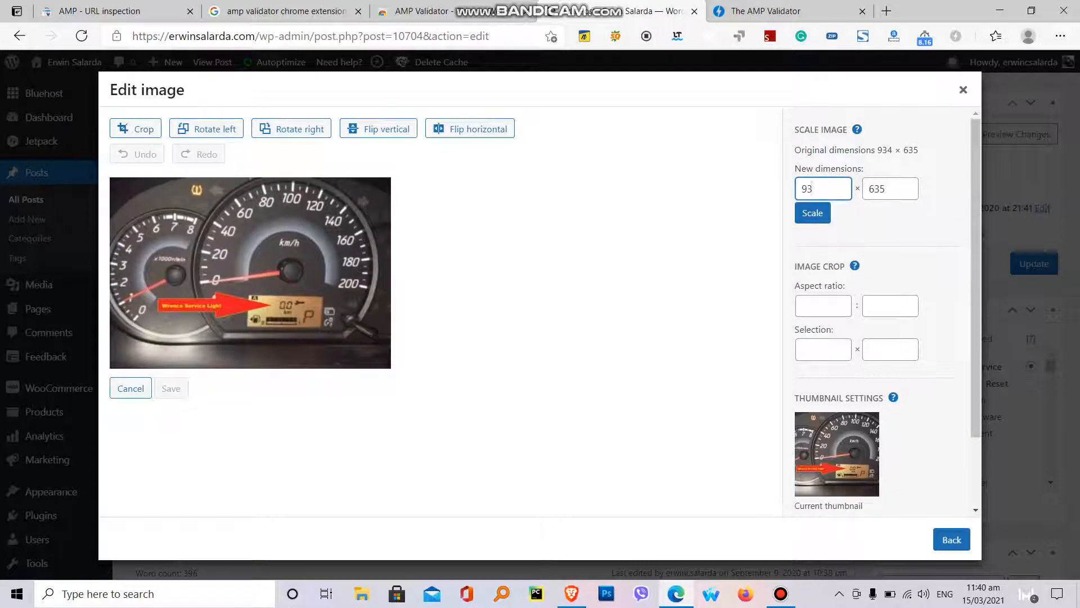
type("63")
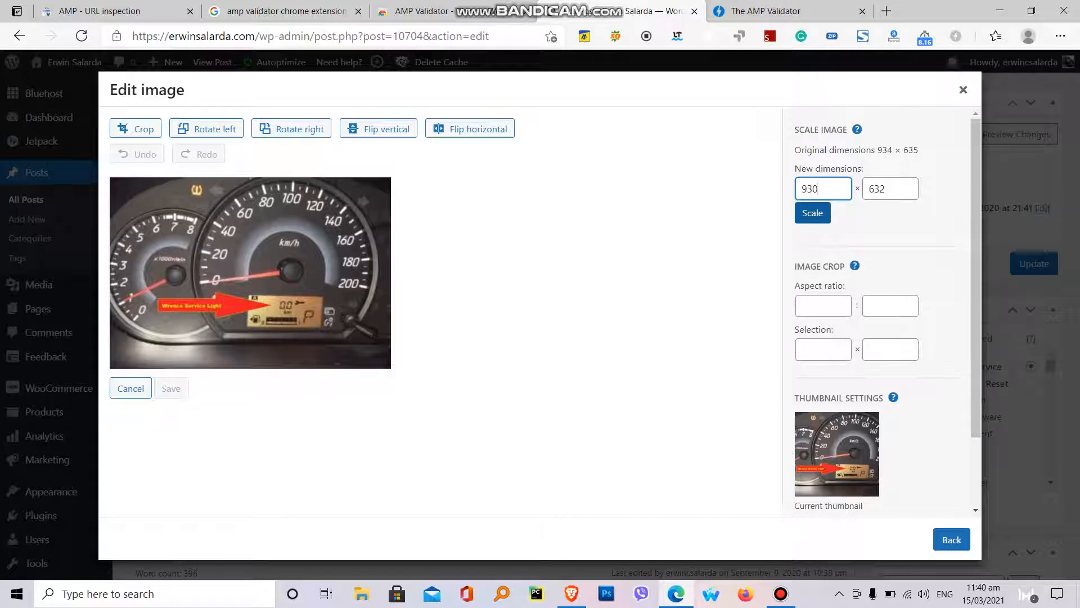
left_click(812, 212)
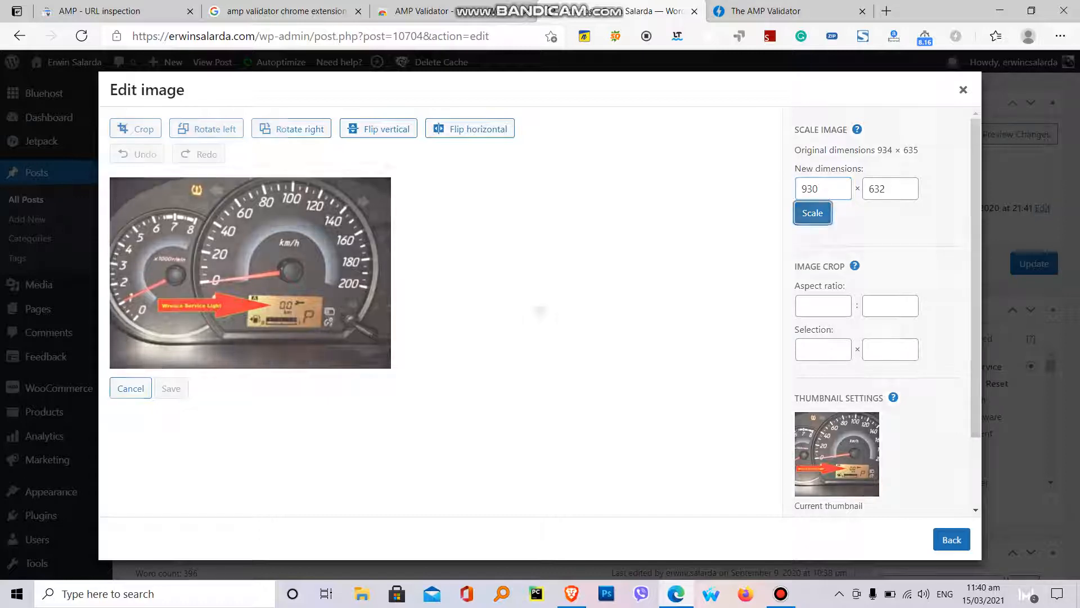
left_click(813, 212)
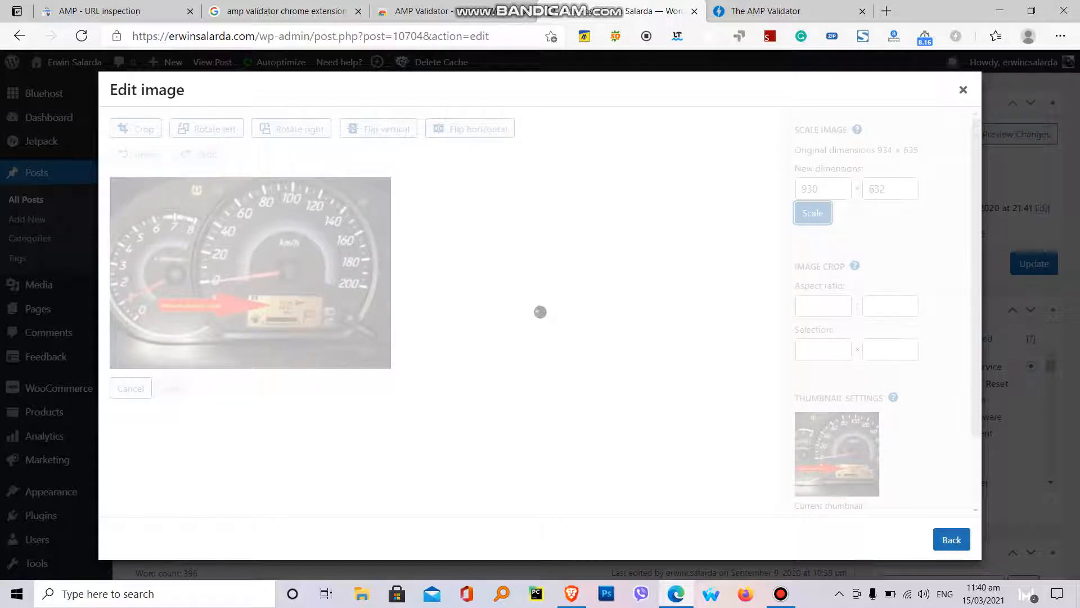
left_click(812, 212)
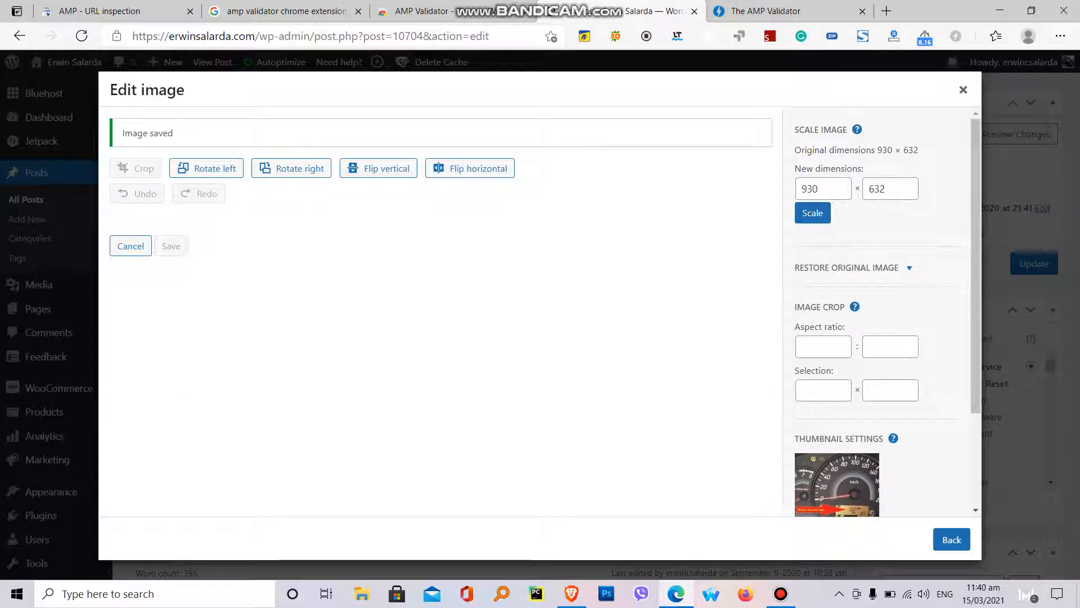
- Update the image details and the post so the rescaled photo is published
left_click(951, 539)
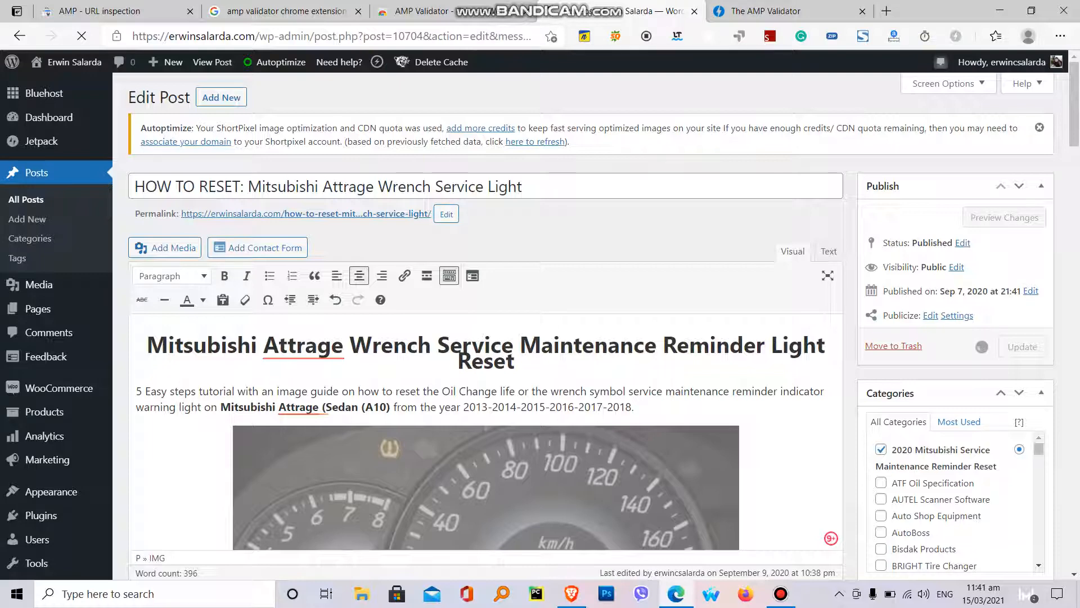
left_click(1022, 346)
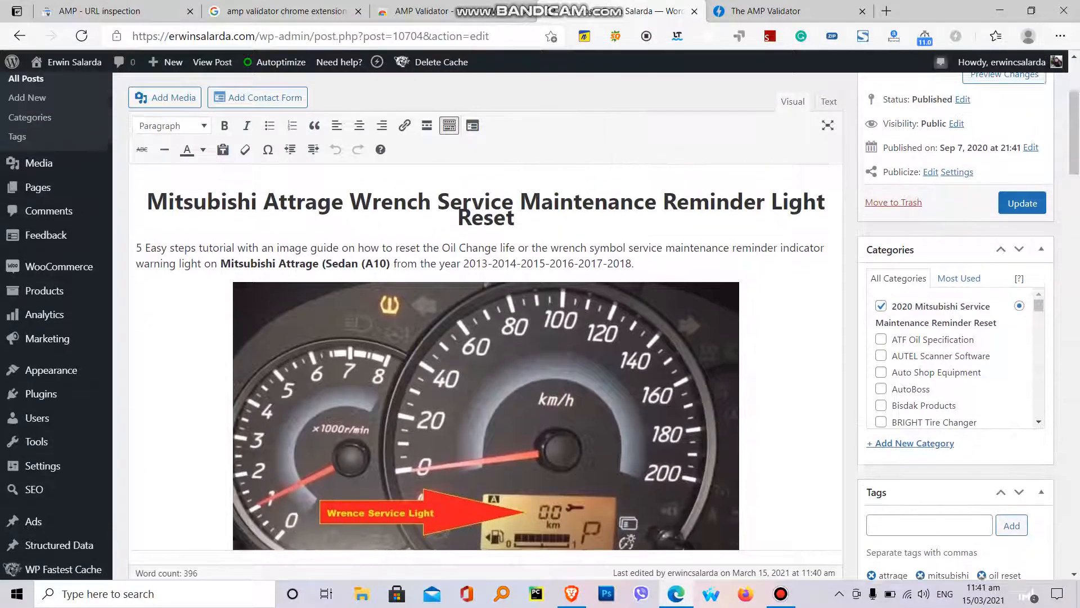
scroll("down", 3)
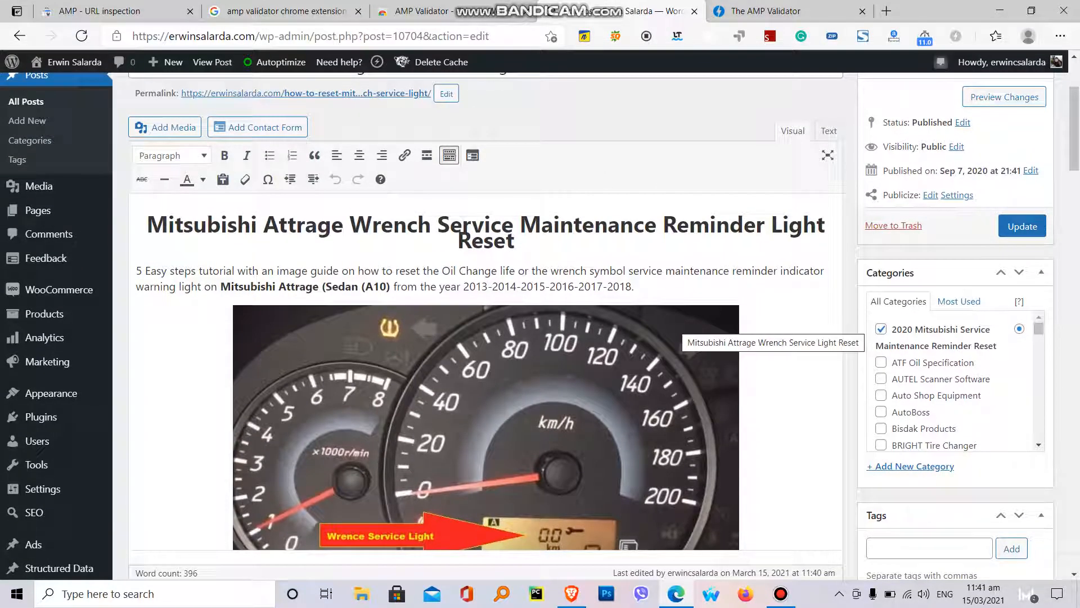
left_click(1022, 226)
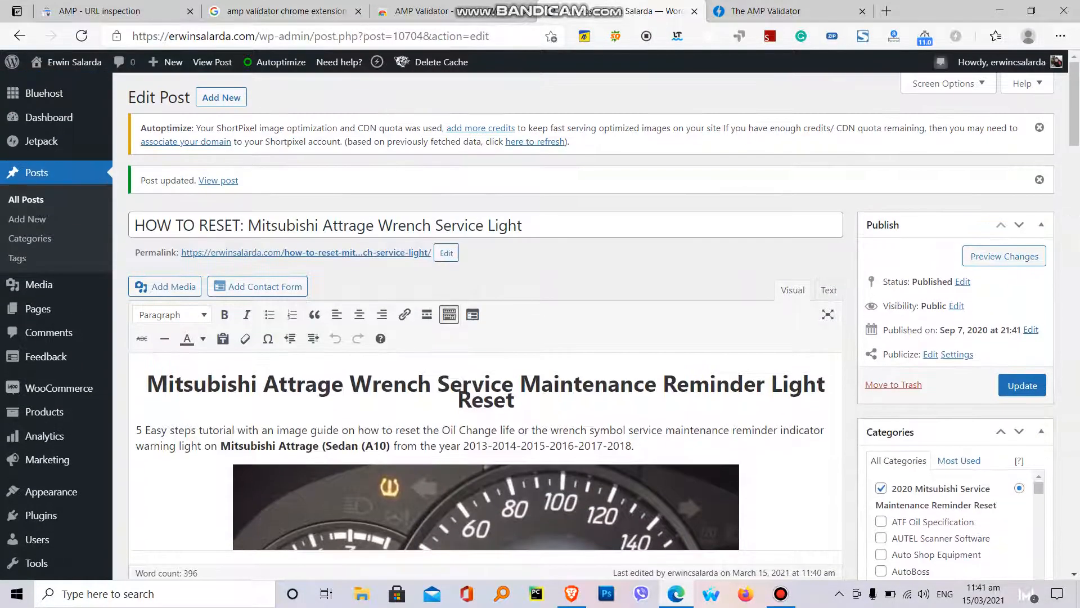
- View the updated post on the live site, then return to the AMP URL inspection tab
left_click(305, 252)
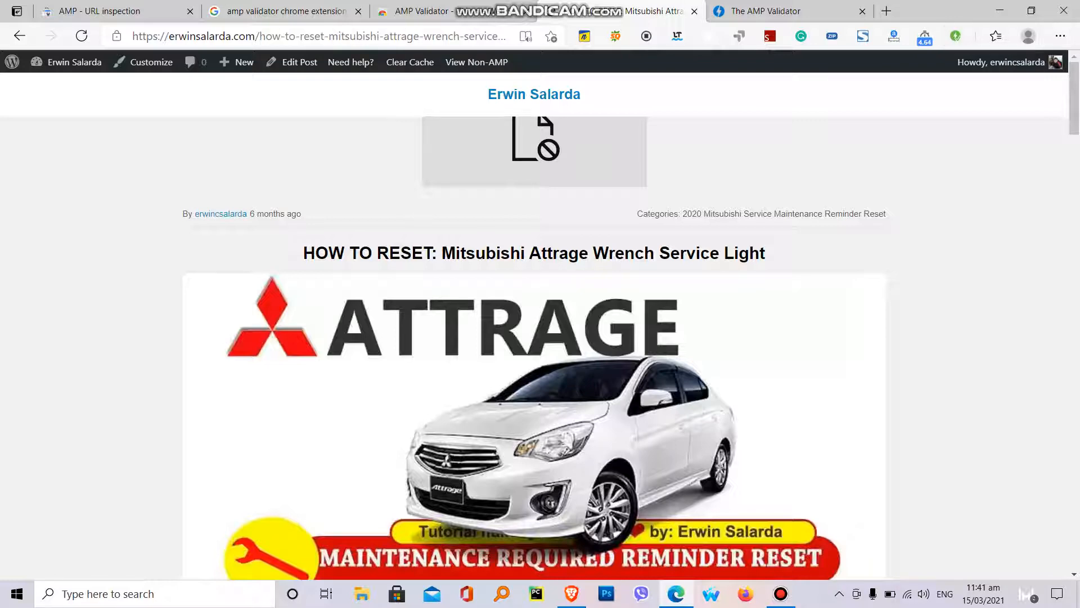
left_click(96, 11)
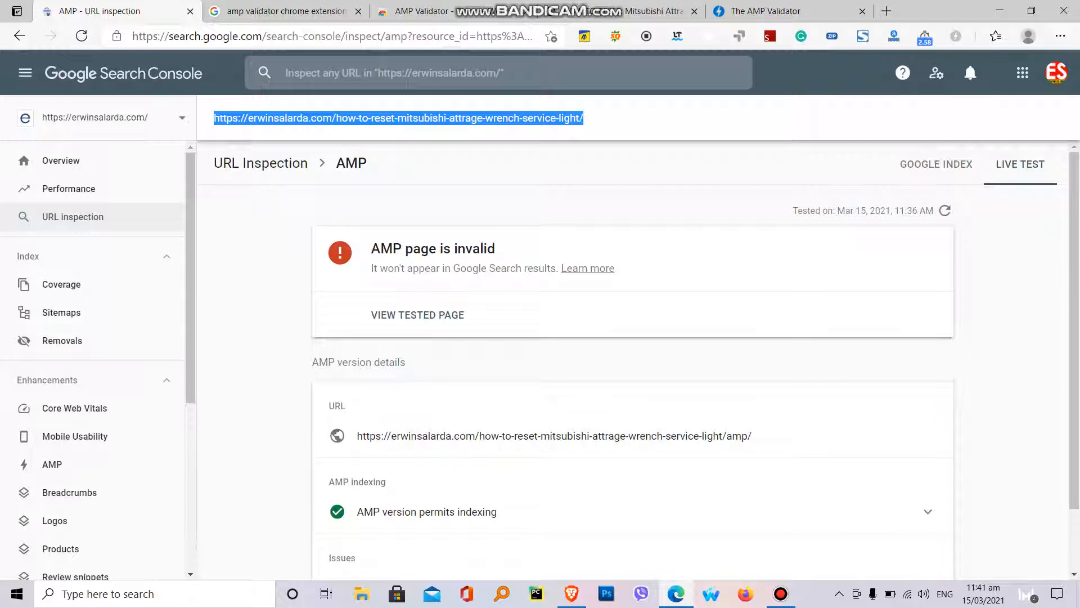
- Rerun the live test showing valid AMP and request indexing for the post URL
left_click(1019, 163)
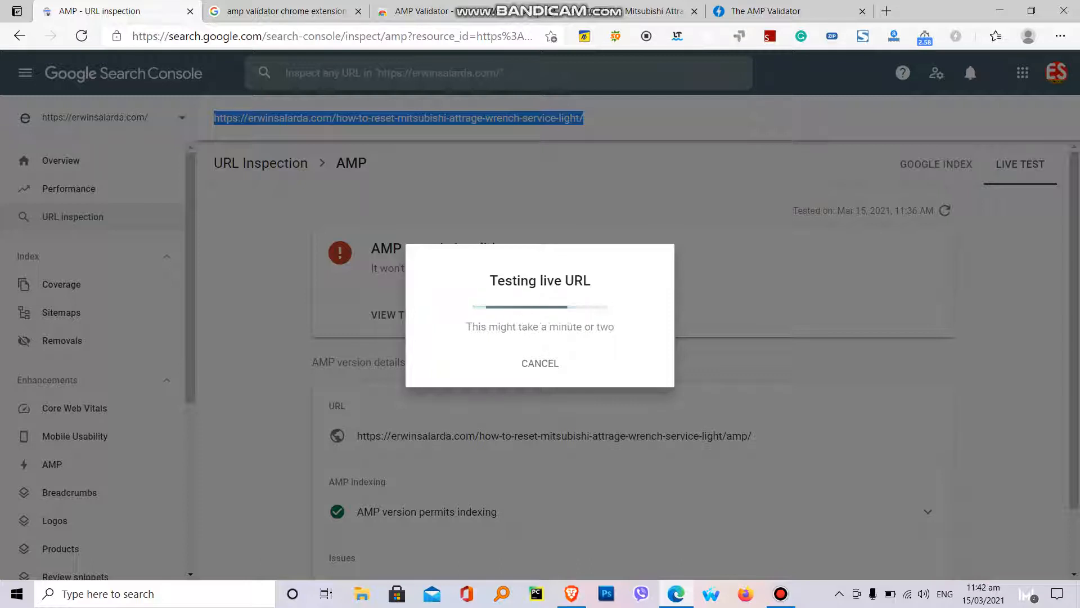
mouse_move(955, 36)
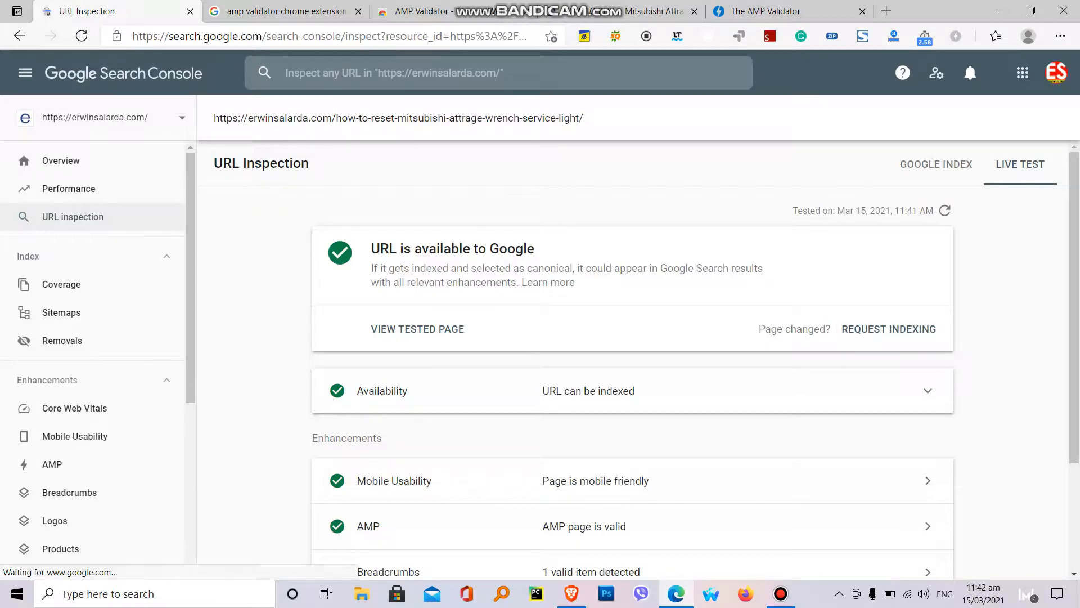
left_click(889, 329)
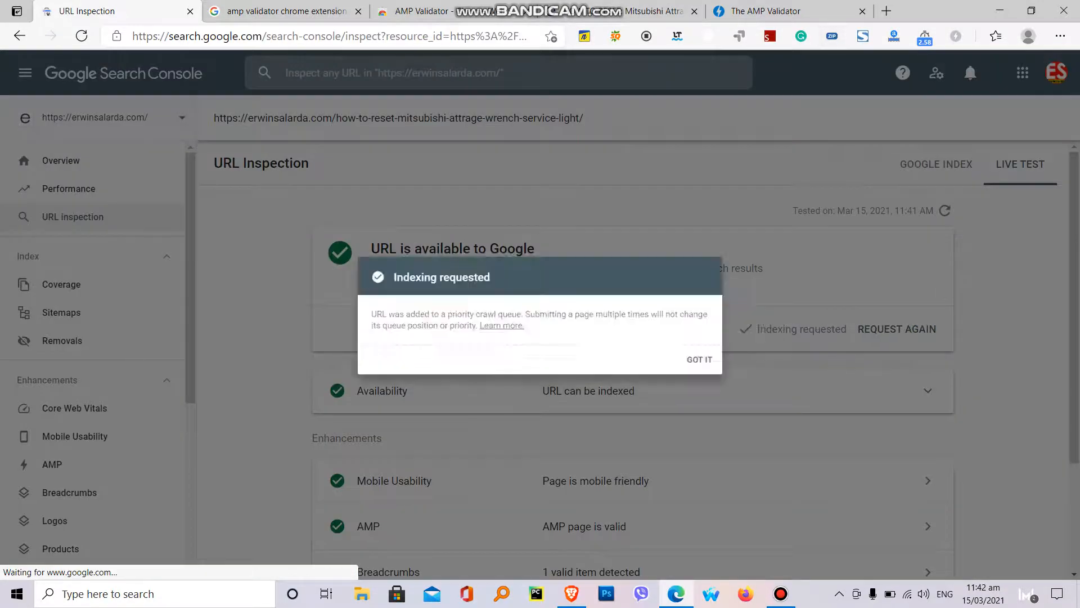
left_click(698, 359)
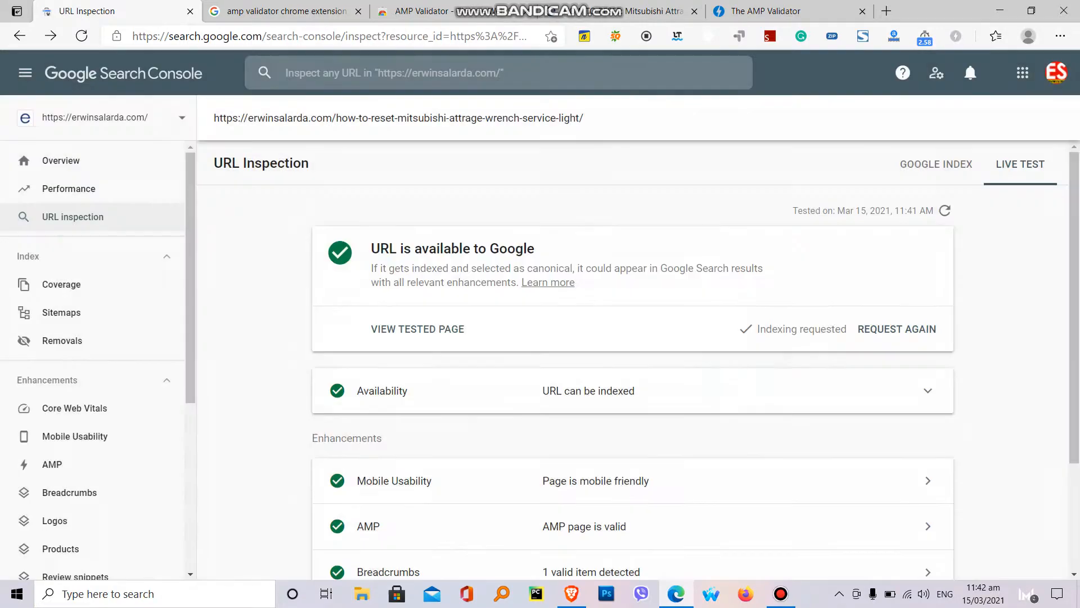